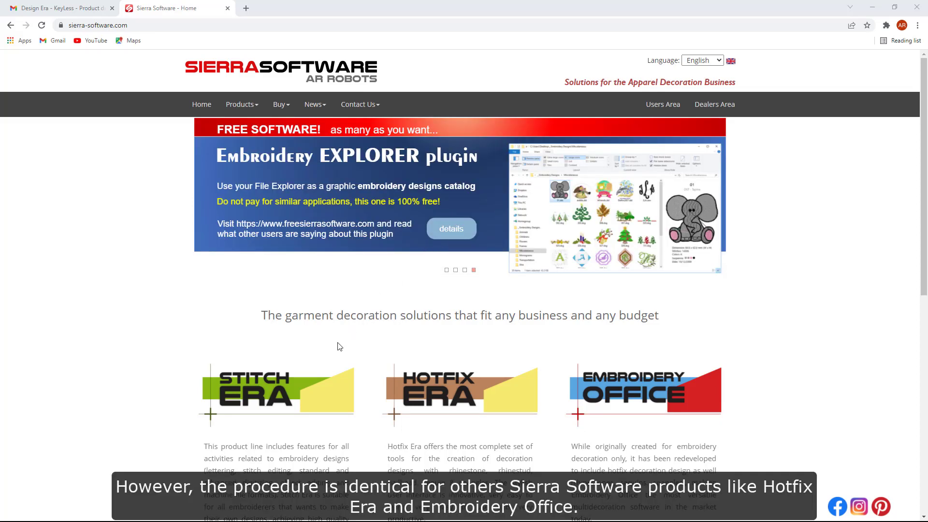
Step: Navigate from the Sierra Software home page through Products to the Stitch Era page
{"action": "scroll", "scroll_direction": "down", "scroll_amount": 3}
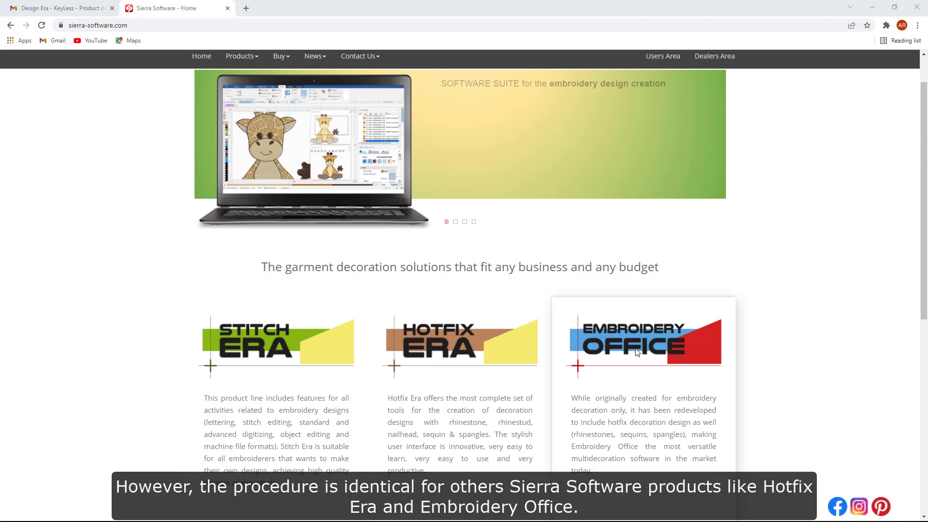
{"action": "scroll", "scroll_direction": "up", "scroll_amount": 3}
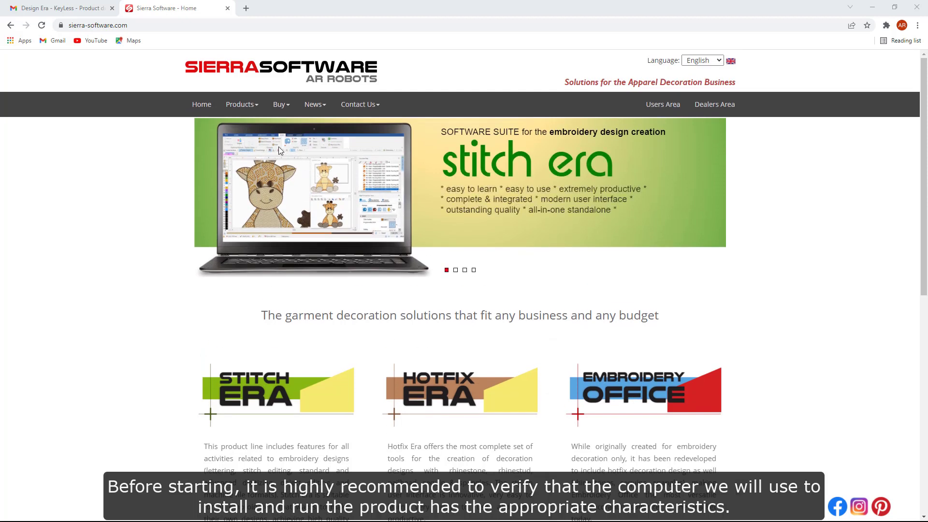
{"action": "left_click", "coordinate": [239, 105]}
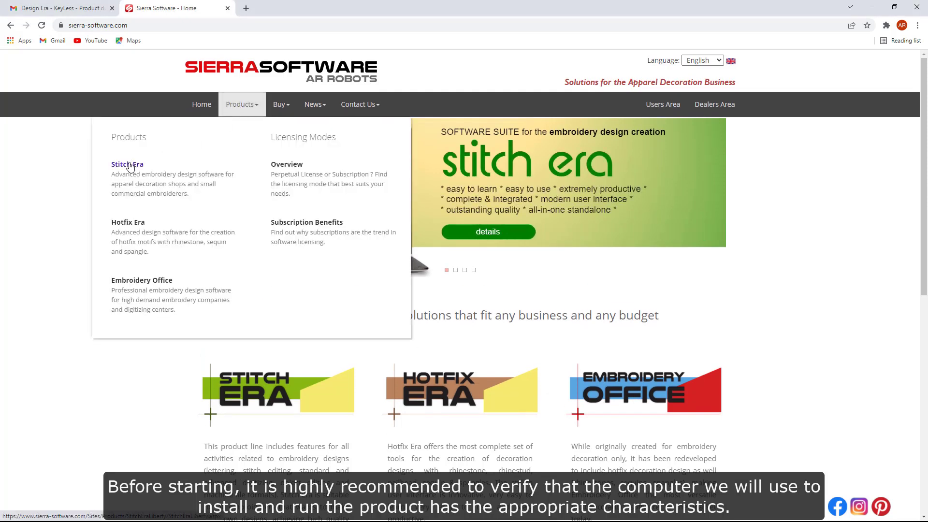
{"action": "left_click", "coordinate": [127, 164]}
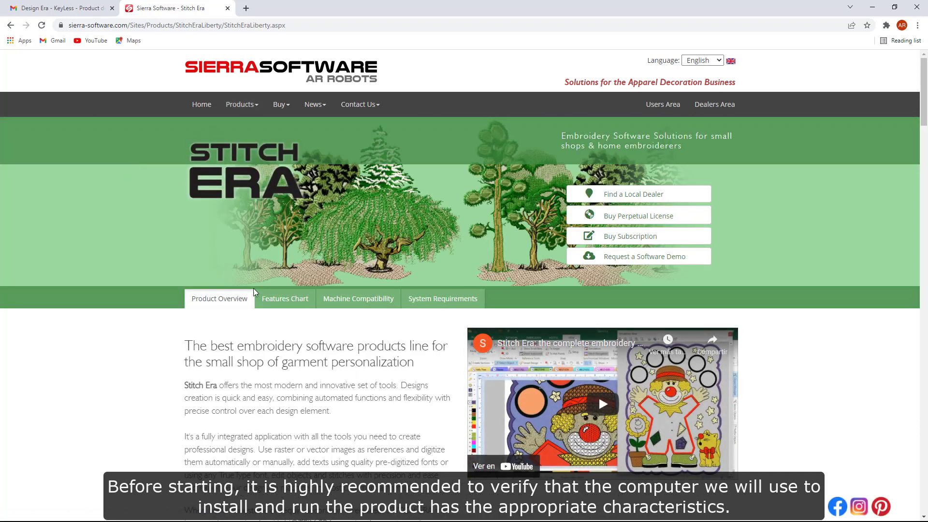
Step: Show Stitch Era's System Requirements and scroll through the OS, internet and computer needs
{"action": "left_click", "coordinate": [442, 299]}
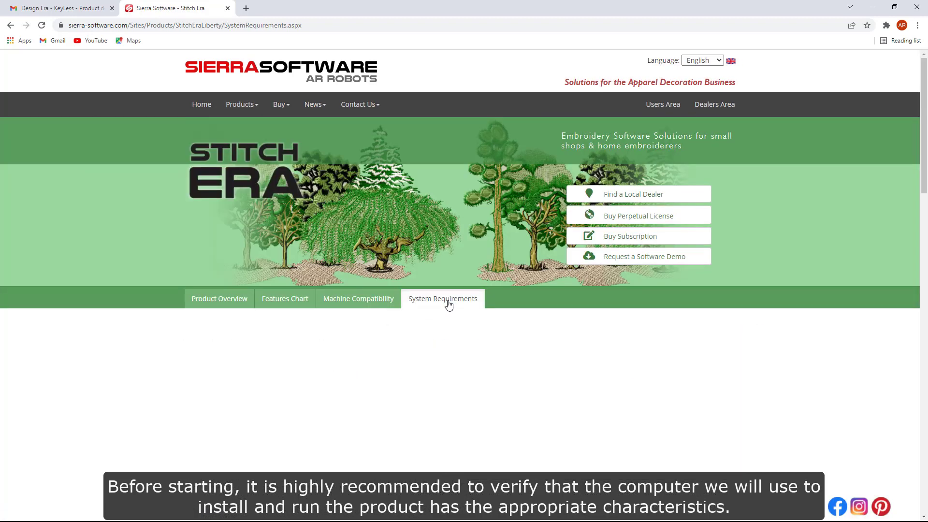
{"action": "scroll", "scroll_direction": "down", "scroll_amount": 3}
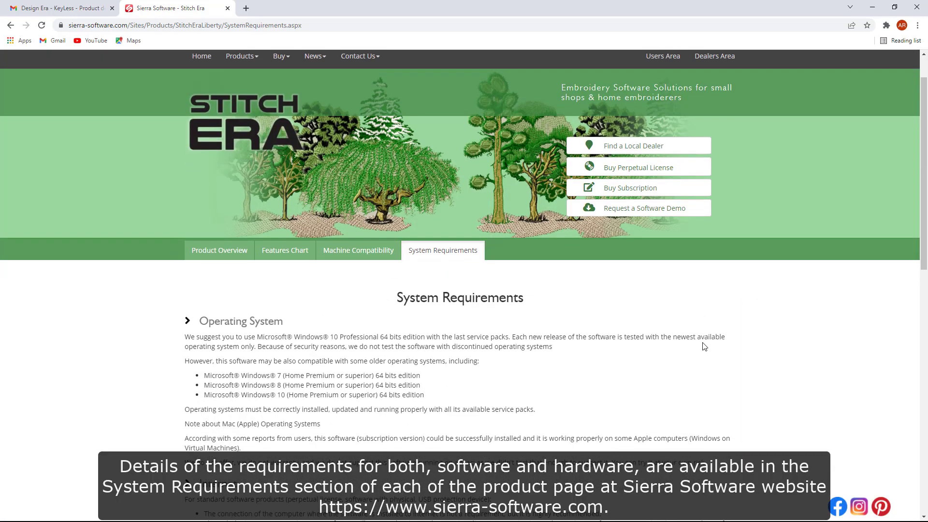
{"action": "scroll", "scroll_direction": "down", "scroll_amount": 3}
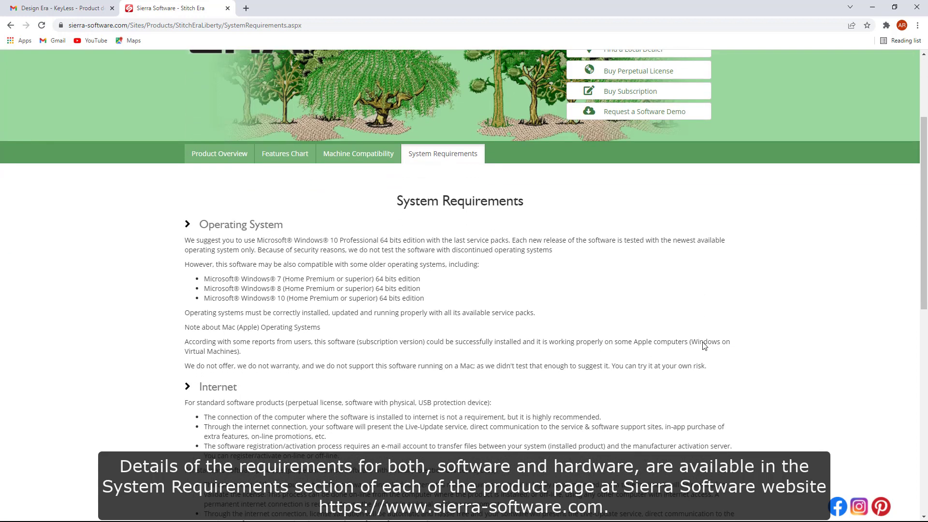
{"action": "scroll", "scroll_direction": "up", "scroll_amount": 3}
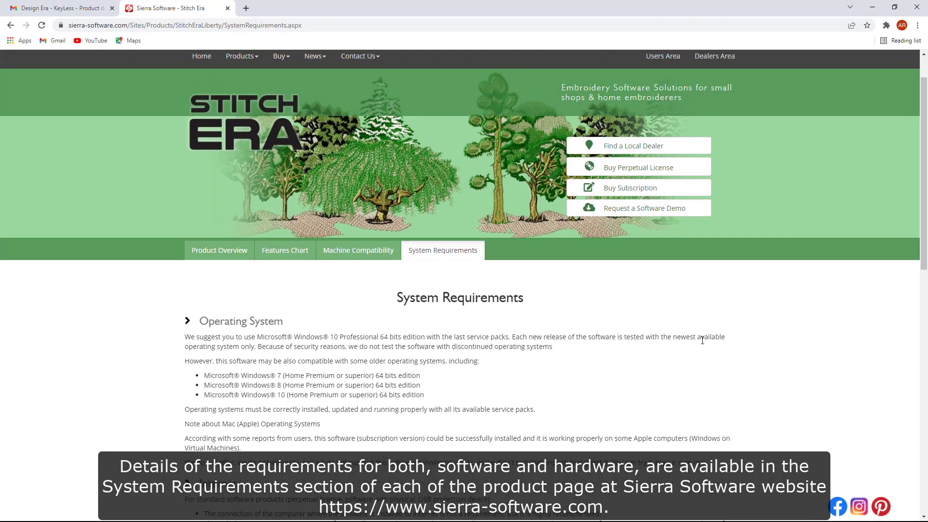
{"action": "scroll", "scroll_direction": "down", "scroll_amount": 3}
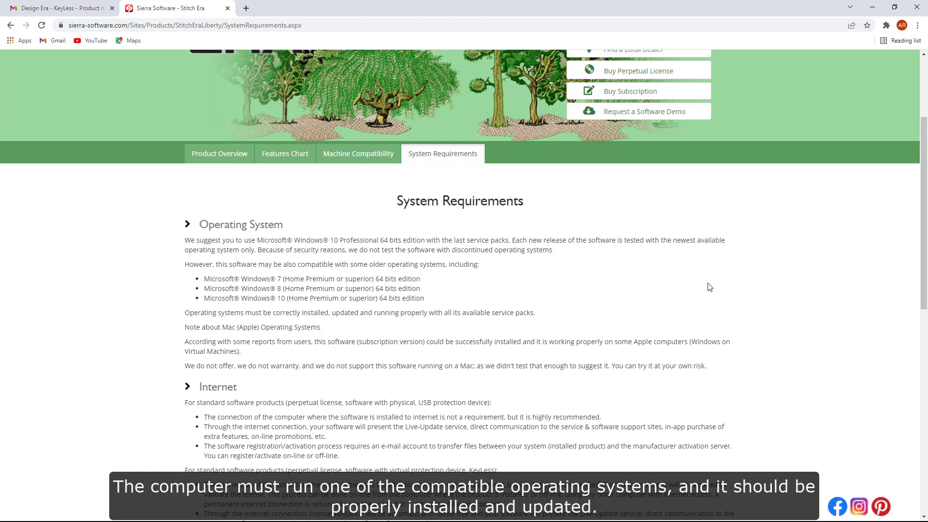
{"action": "mouse_move", "coordinate": [669, 288]}
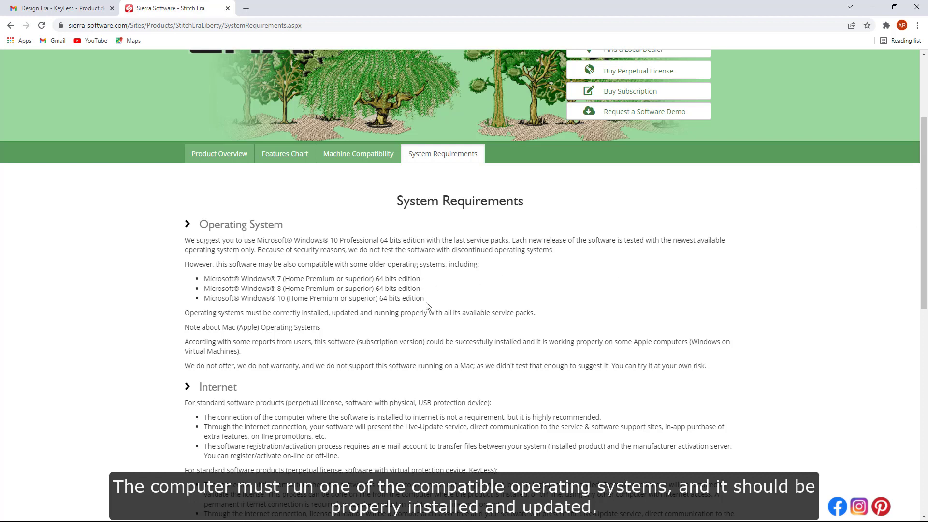
{"action": "scroll", "scroll_direction": "down", "scroll_amount": 3}
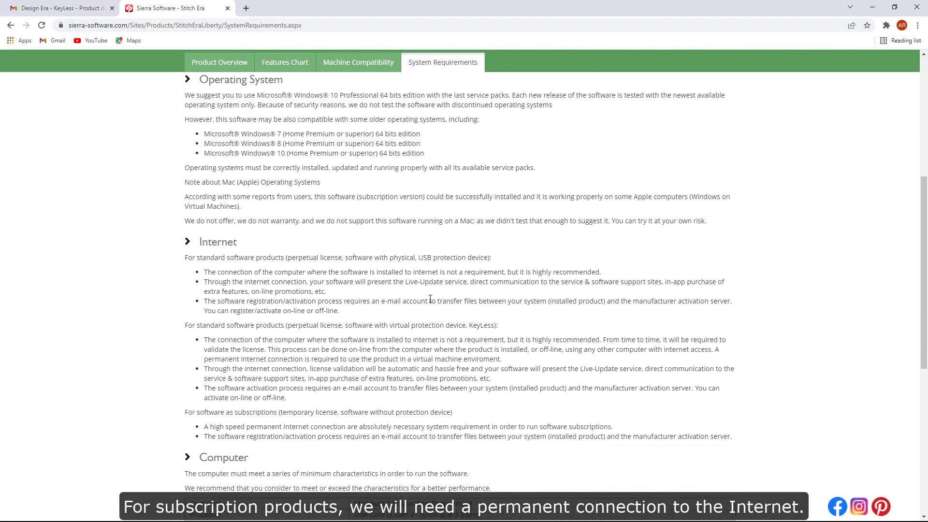
{"action": "scroll", "scroll_direction": "down", "scroll_amount": 3}
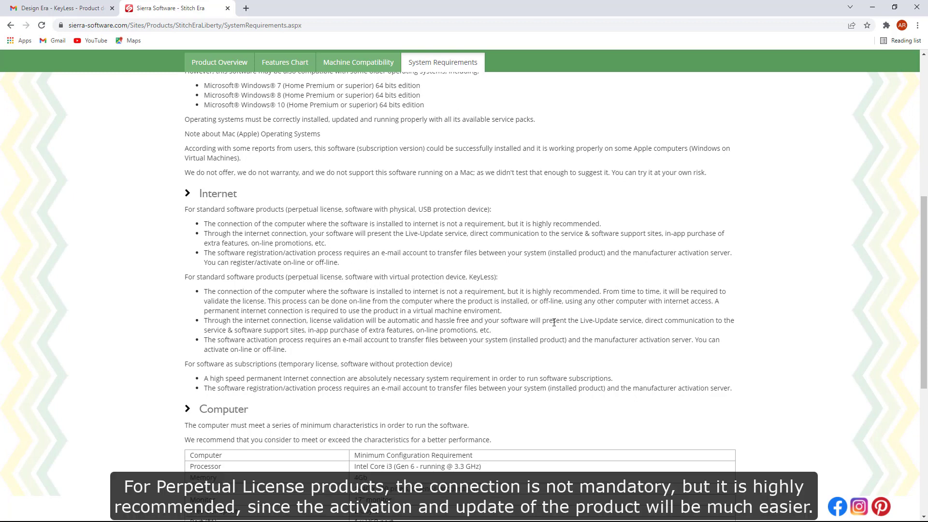
{"action": "mouse_move", "coordinate": [566, 316]}
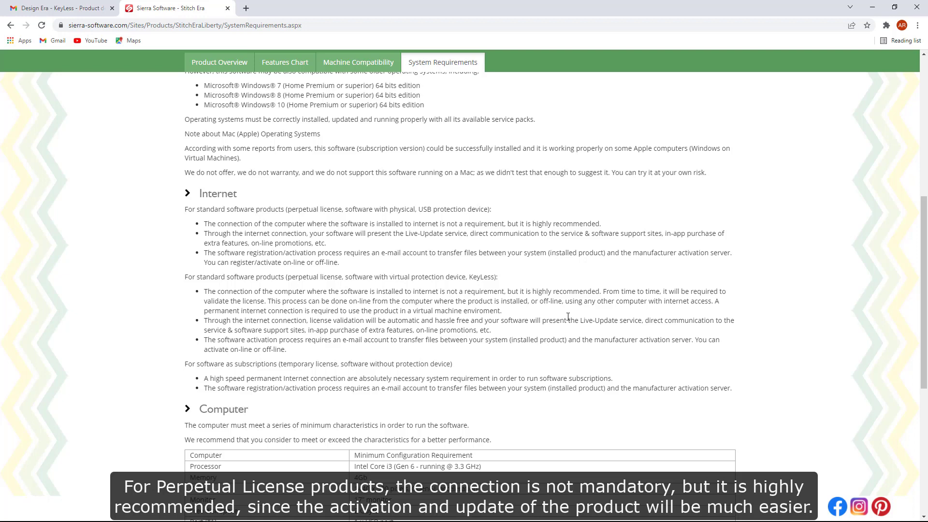
{"action": "mouse_move", "coordinate": [619, 288]}
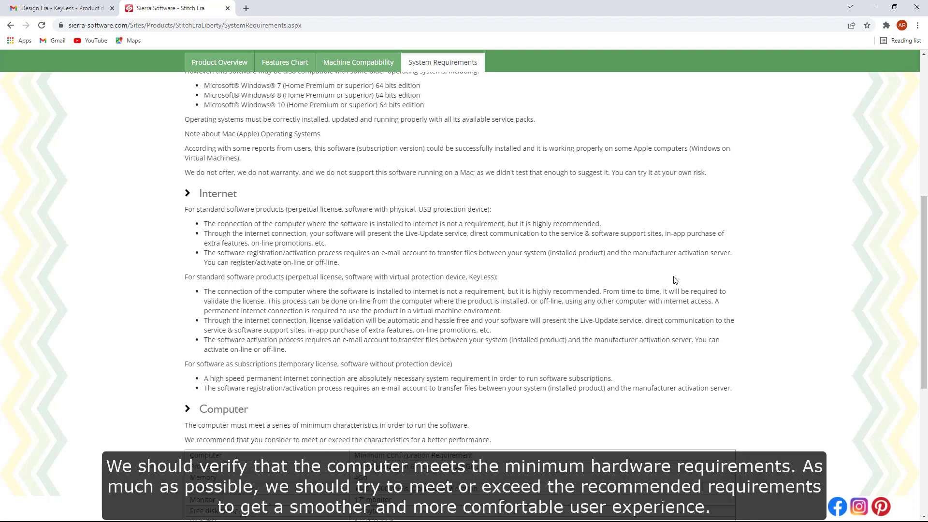
{"action": "scroll", "scroll_direction": "down", "scroll_amount": 3}
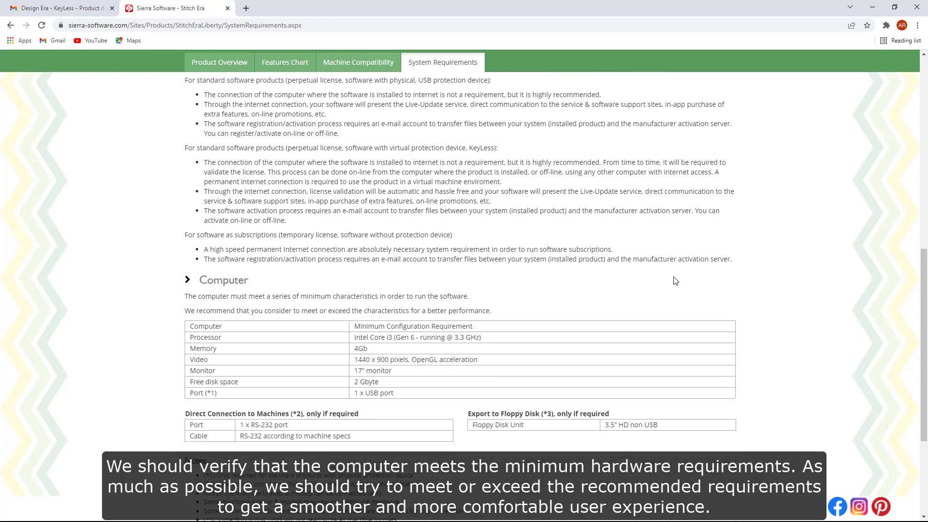
{"action": "scroll", "scroll_direction": "down", "scroll_amount": 3}
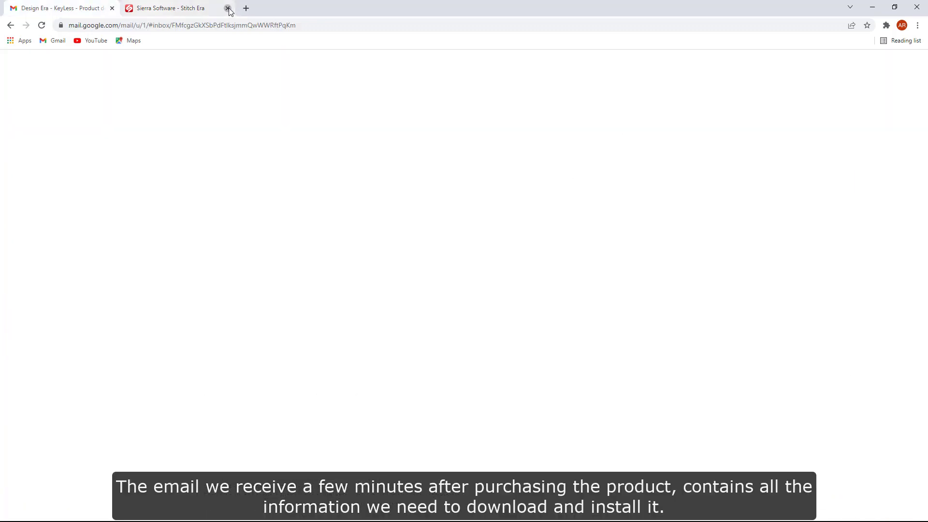
{"action": "left_click", "coordinate": [227, 7]}
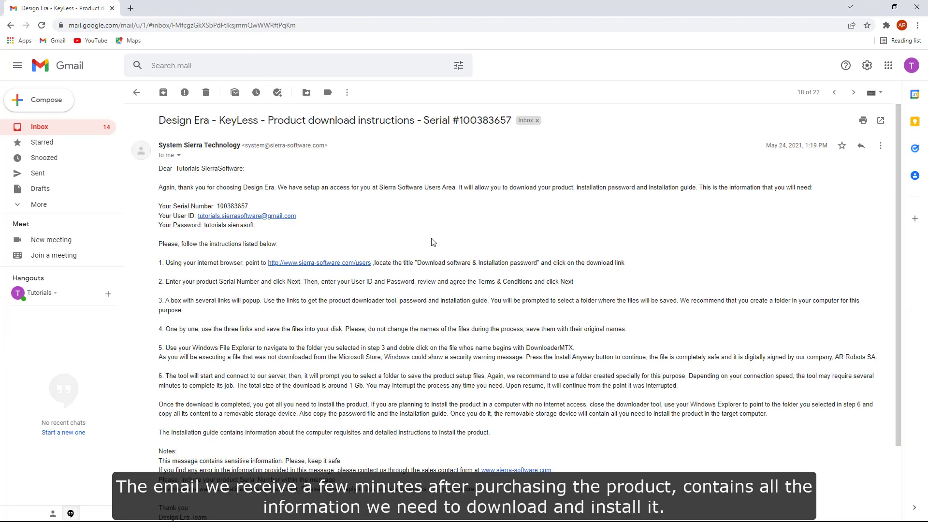
{"action": "mouse_move", "coordinate": [437, 216]}
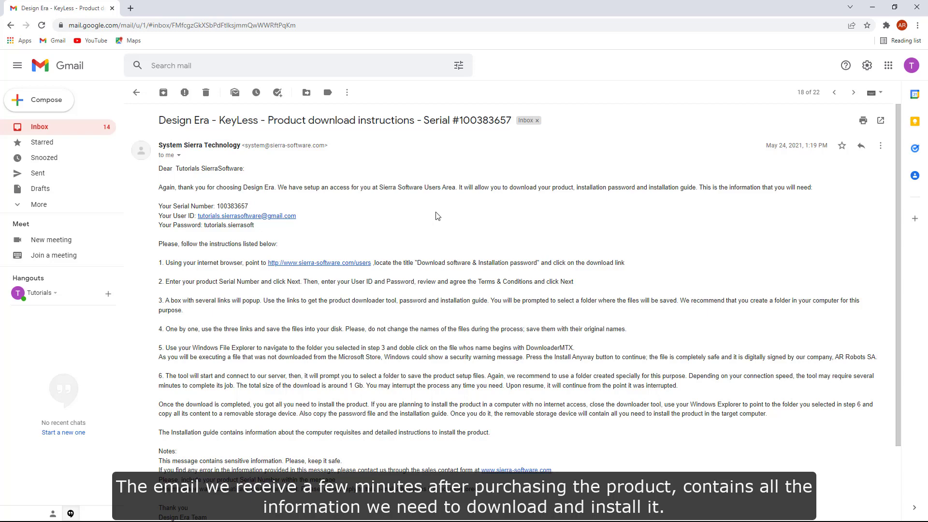
{"action": "mouse_move", "coordinate": [502, 221]}
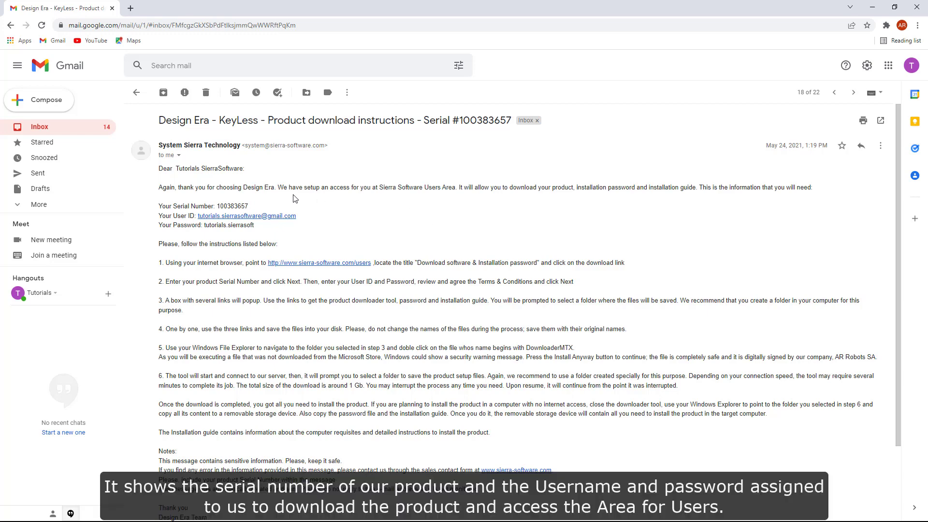
{"action": "mouse_move", "coordinate": [281, 214]}
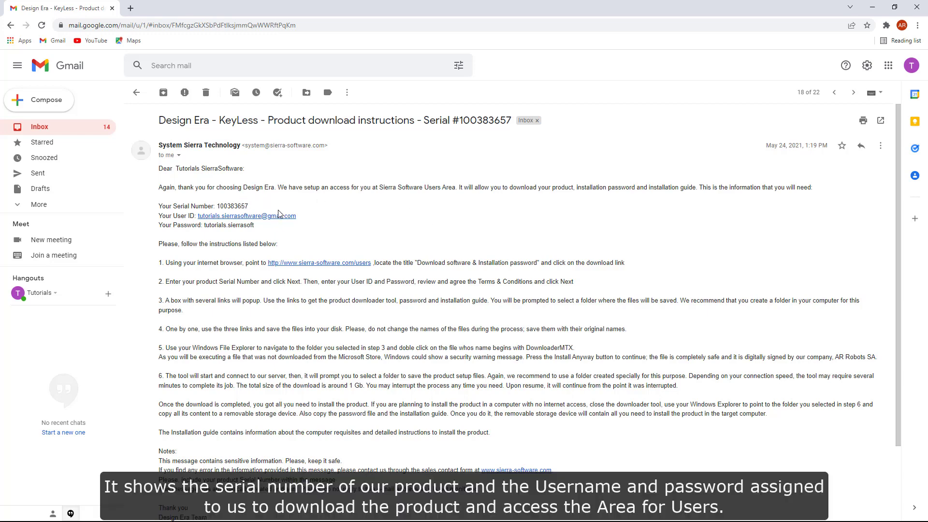
{"action": "mouse_move", "coordinate": [245, 226]}
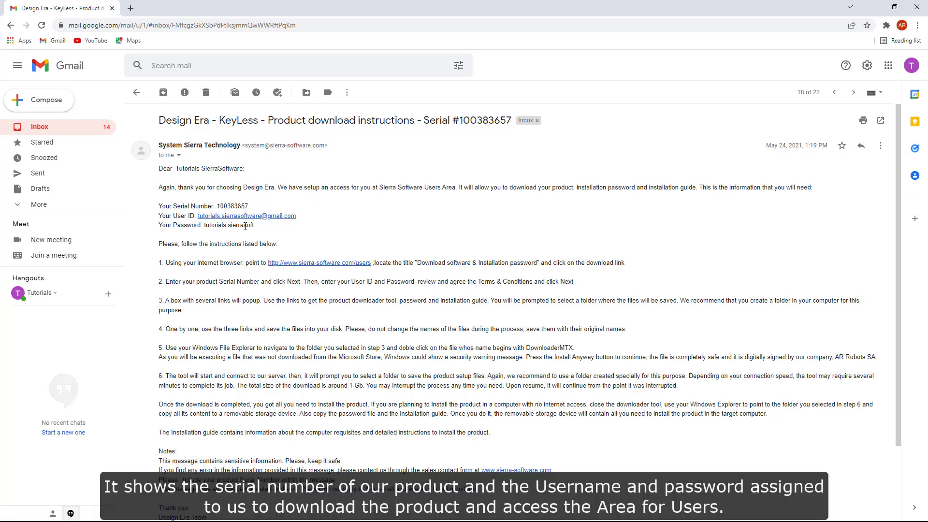
{"action": "mouse_move", "coordinate": [358, 227]}
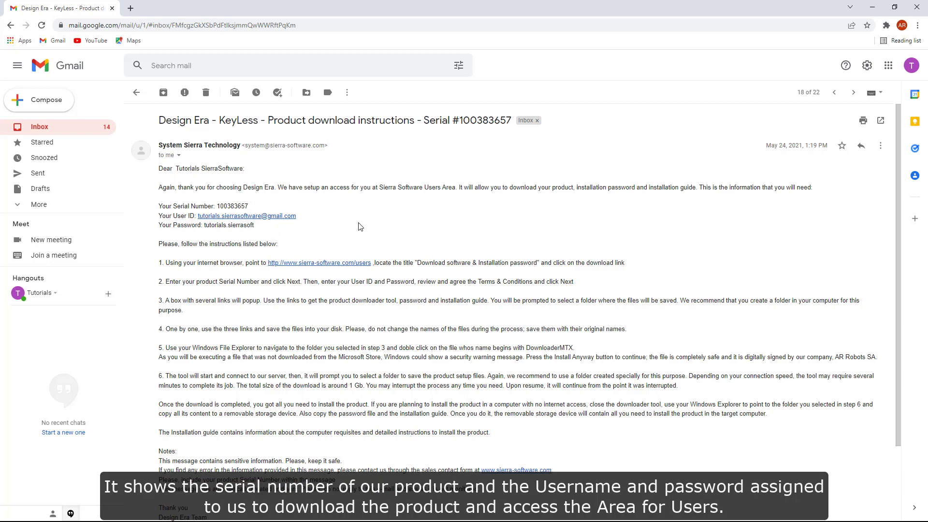
{"action": "mouse_move", "coordinate": [448, 229]}
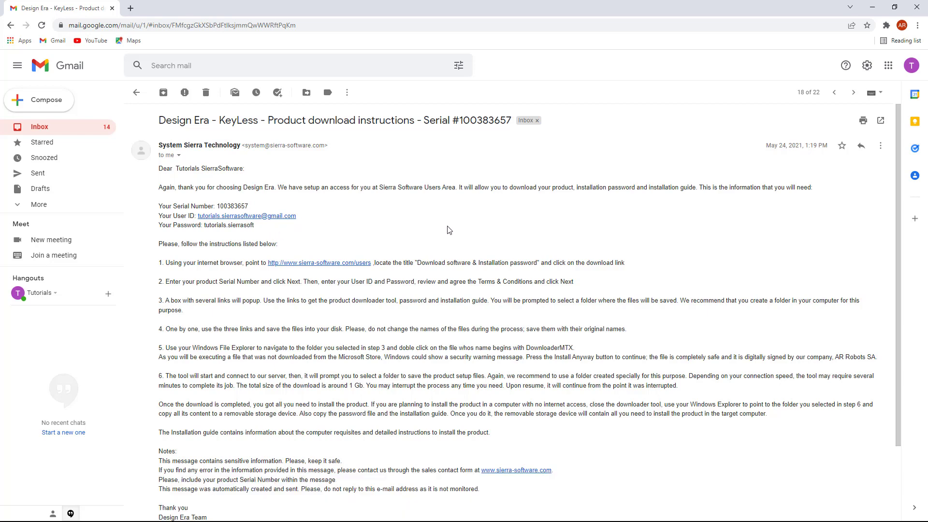
{"action": "scroll", "scroll_direction": "down", "scroll_amount": 3}
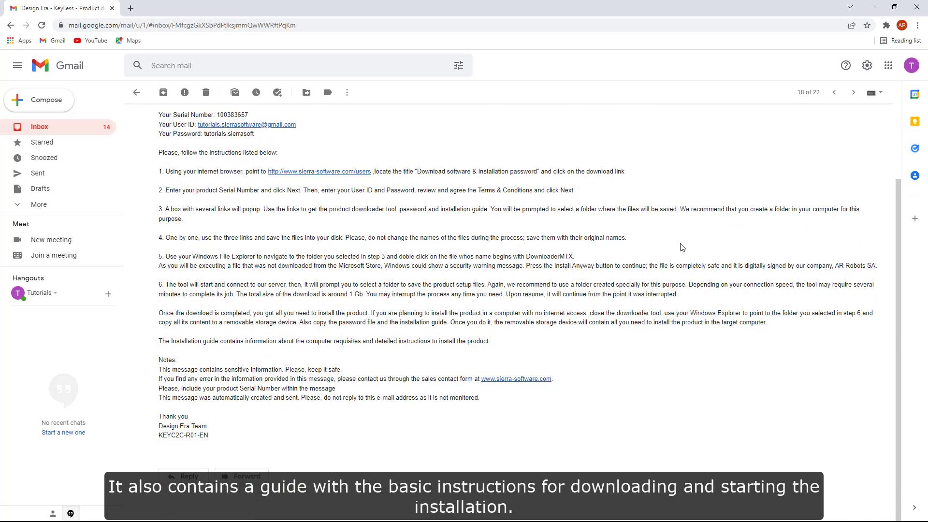
{"action": "scroll", "scroll_direction": "up", "scroll_amount": 3}
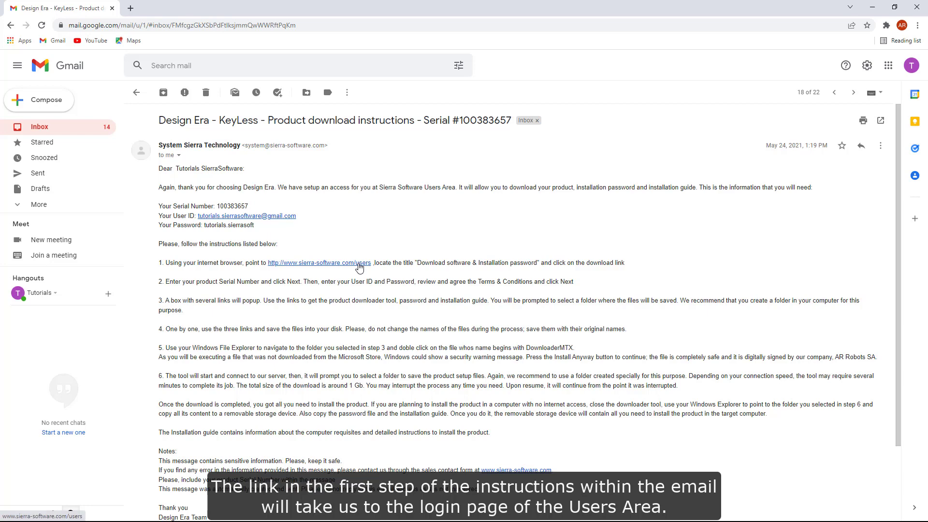
{"action": "left_click", "coordinate": [318, 263]}
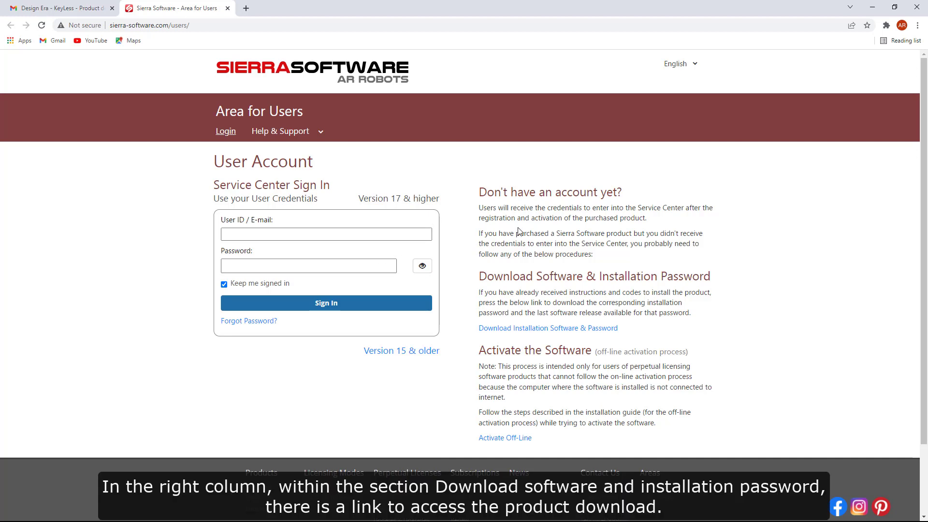
{"action": "mouse_move", "coordinate": [722, 284]}
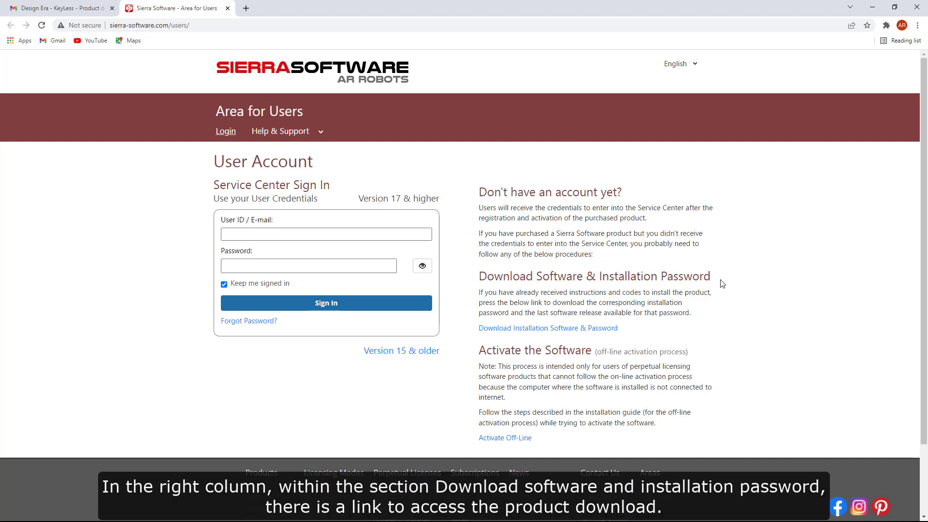
{"action": "mouse_move", "coordinate": [601, 337]}
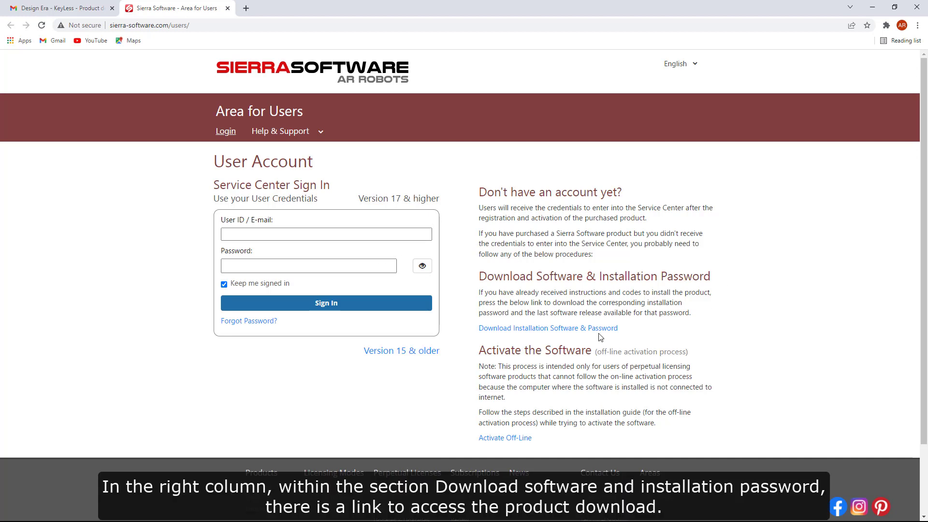
{"action": "left_click", "coordinate": [548, 328]}
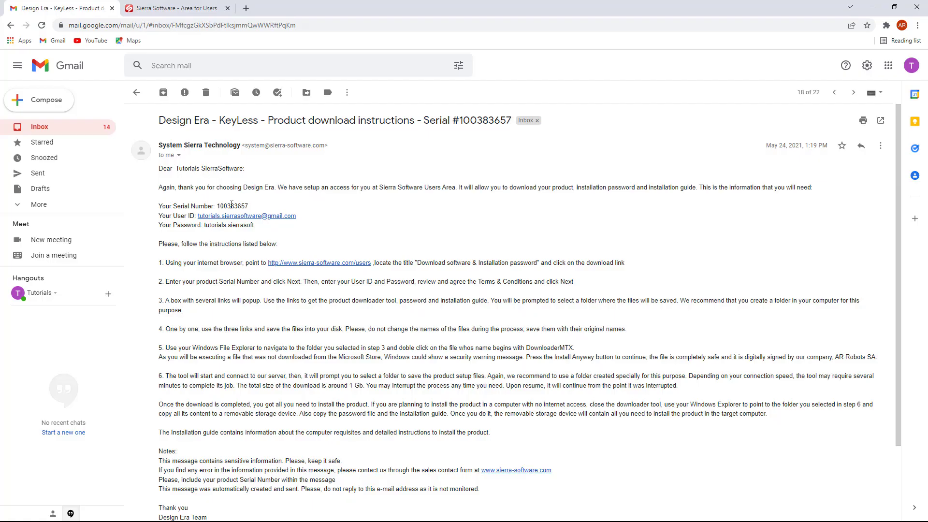
{"action": "double_click", "coordinate": [233, 206]}
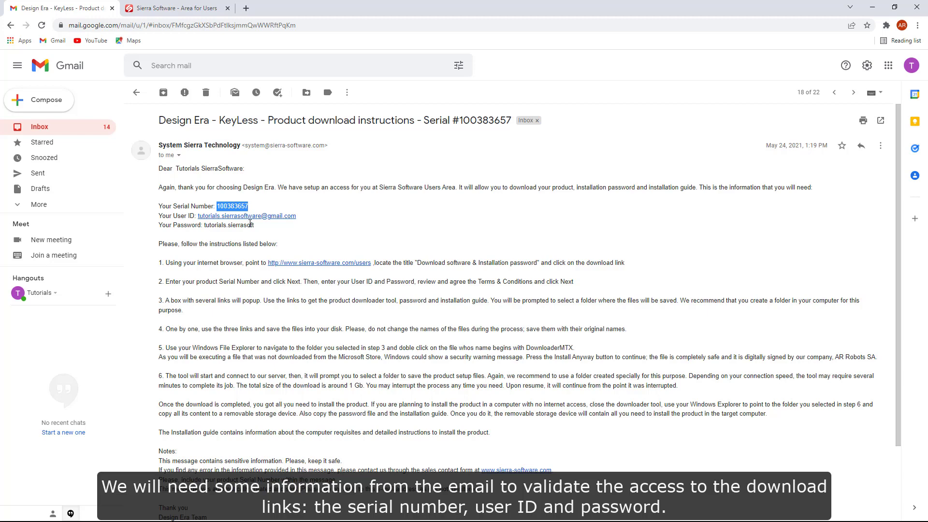
{"action": "left_click", "coordinate": [175, 7]}
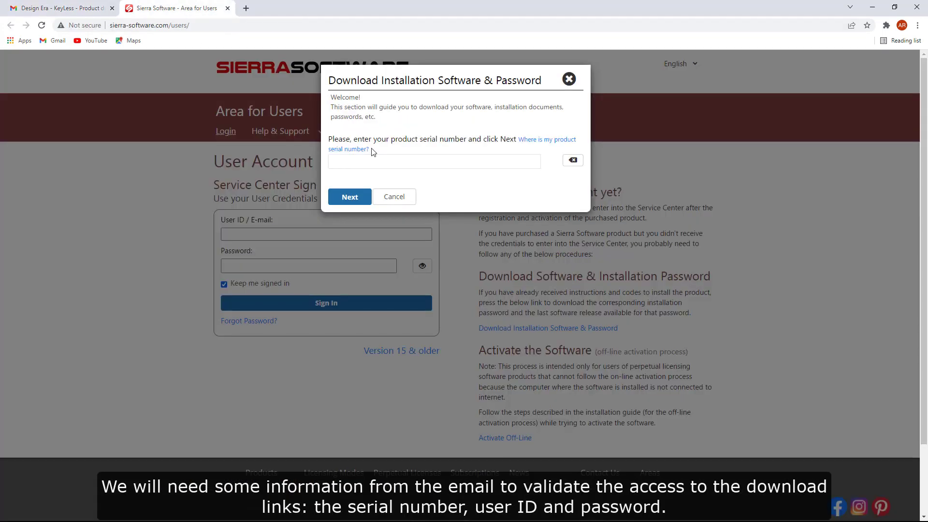
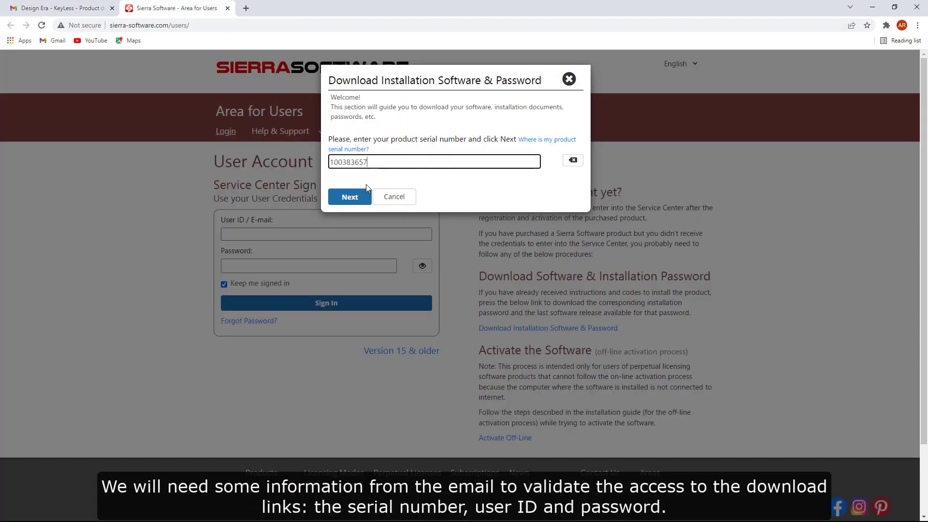
{"action": "left_click", "coordinate": [59, 8]}
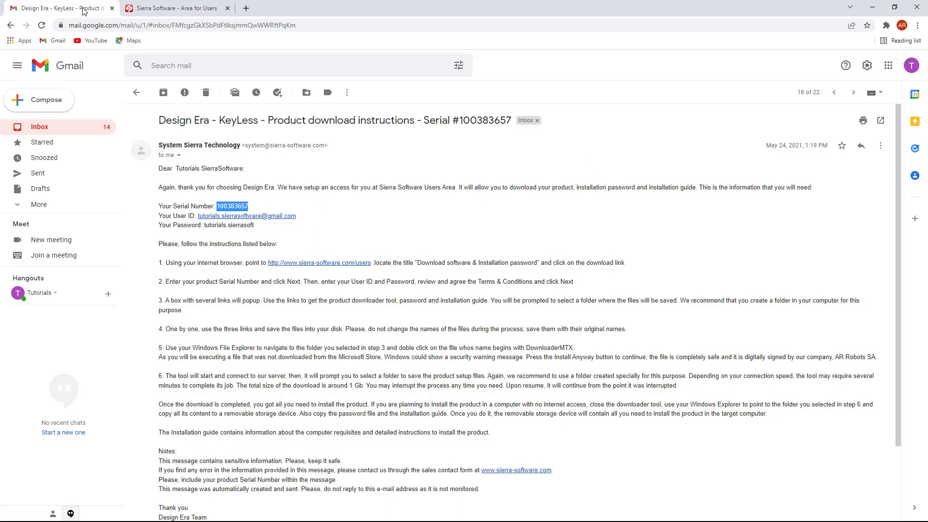
{"action": "double_click", "coordinate": [247, 215]}
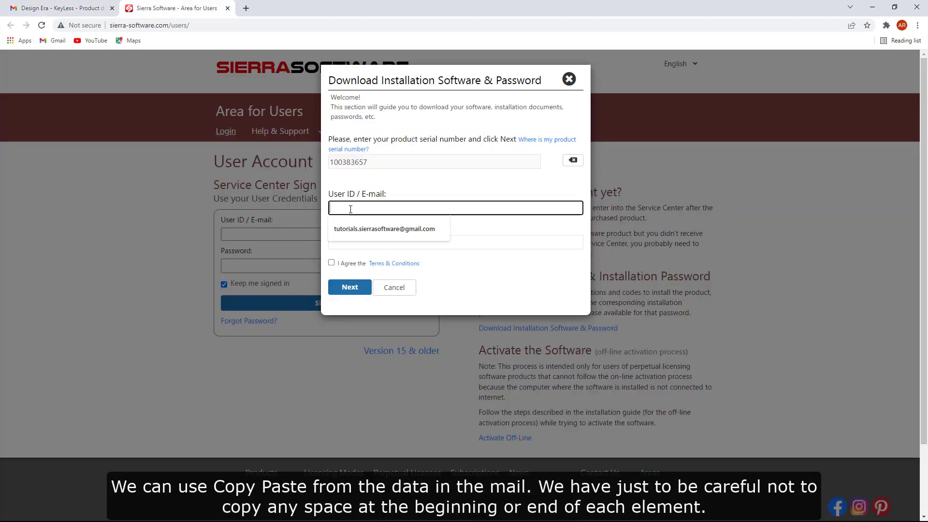
{"action": "left_click", "coordinate": [383, 229]}
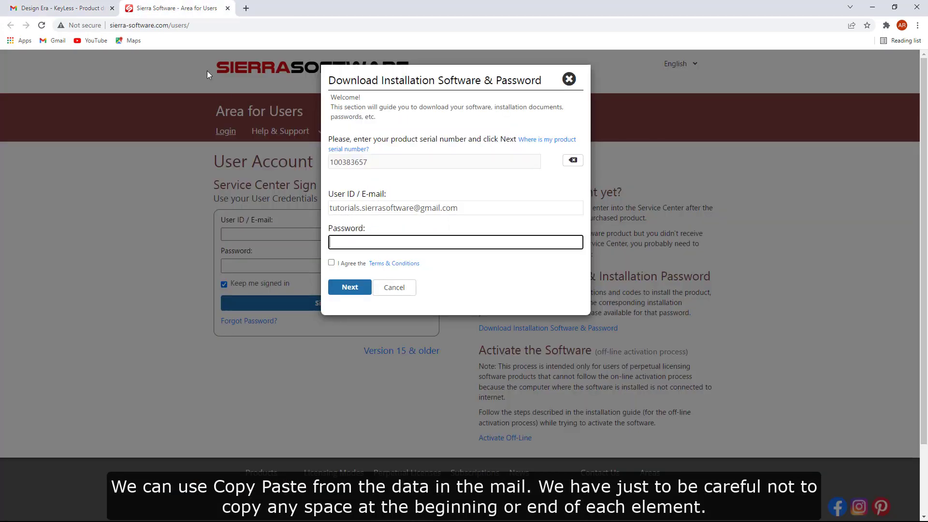
Step: Copy the password from the email into the form and view the Terms & Conditions
{"action": "left_click", "coordinate": [59, 8]}
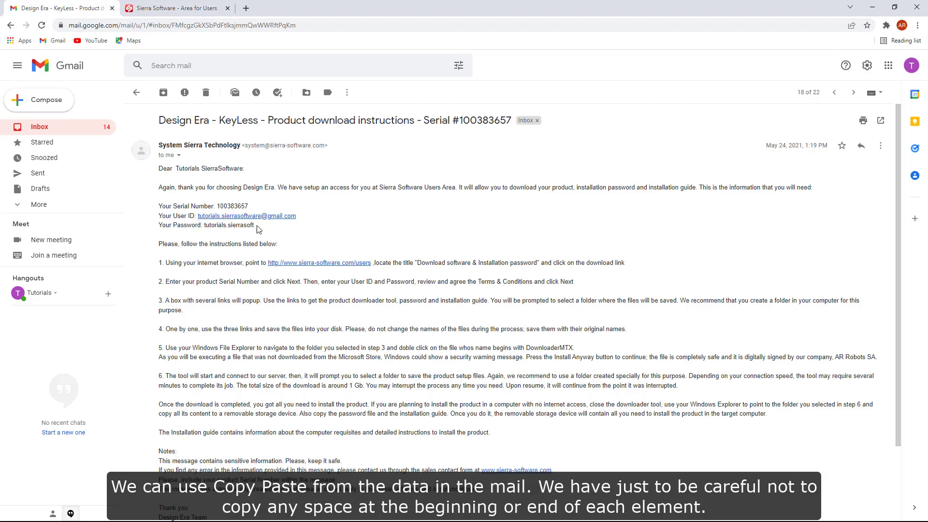
{"action": "double_click", "coordinate": [229, 225]}
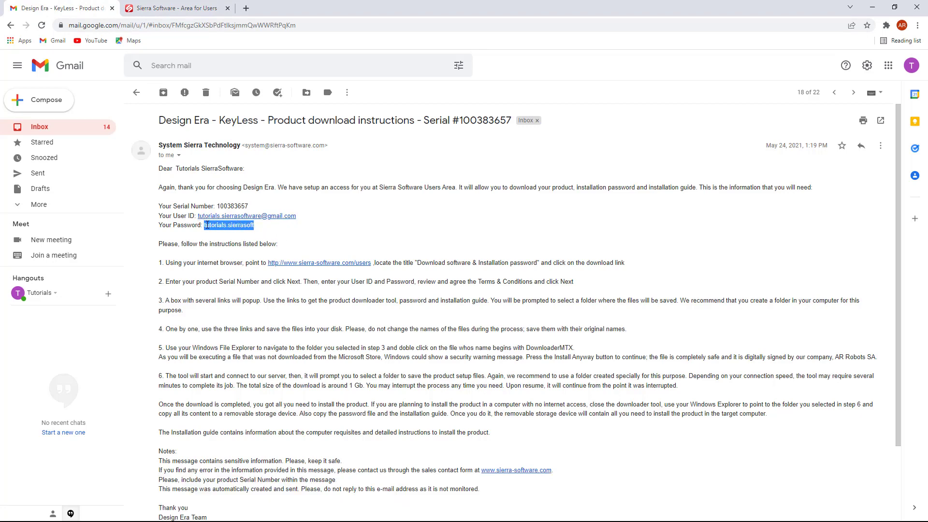
{"action": "left_click", "coordinate": [175, 7]}
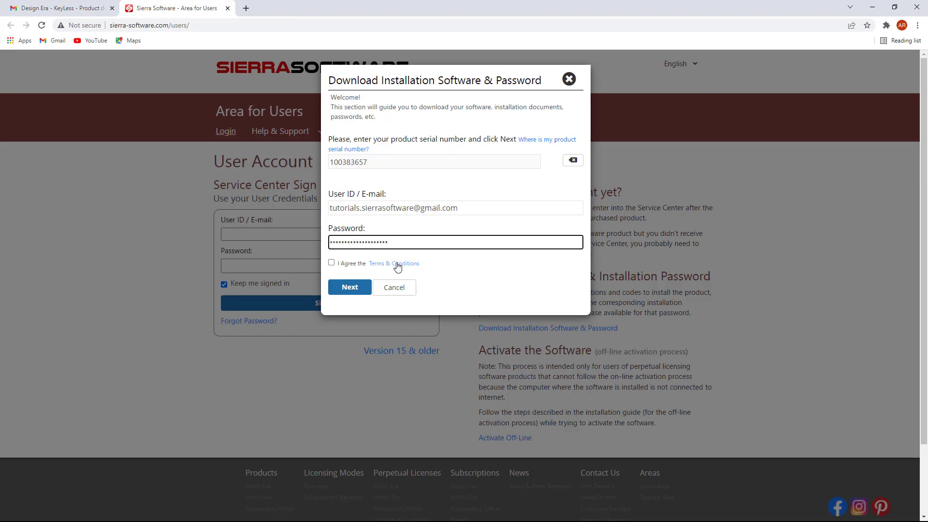
{"action": "left_click", "coordinate": [394, 264]}
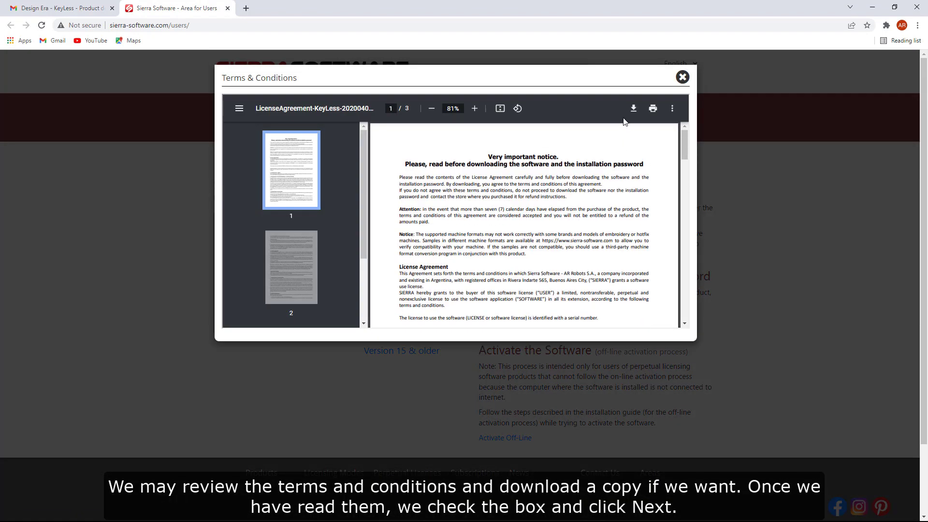
Step: Close the Terms & Conditions, tick 'I Agree', and submit the form
{"action": "left_click", "coordinate": [681, 77]}
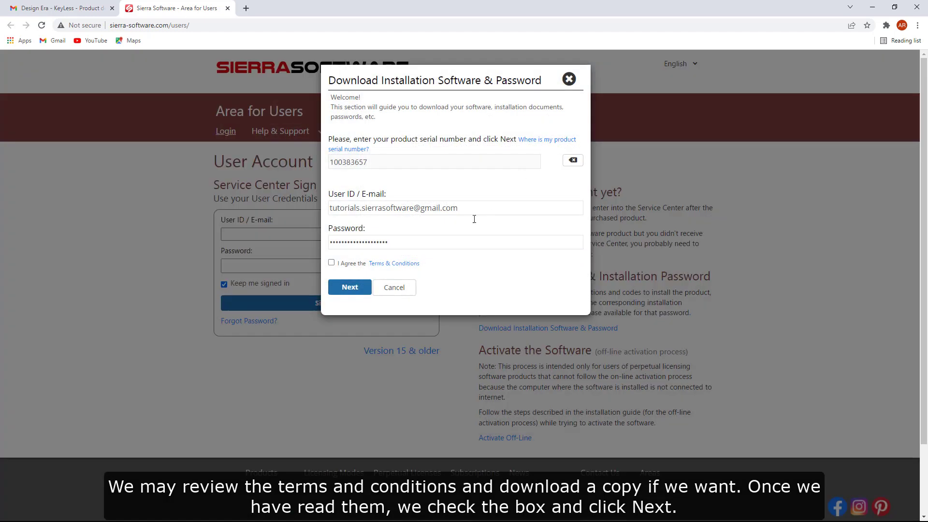
{"action": "left_click", "coordinate": [331, 262]}
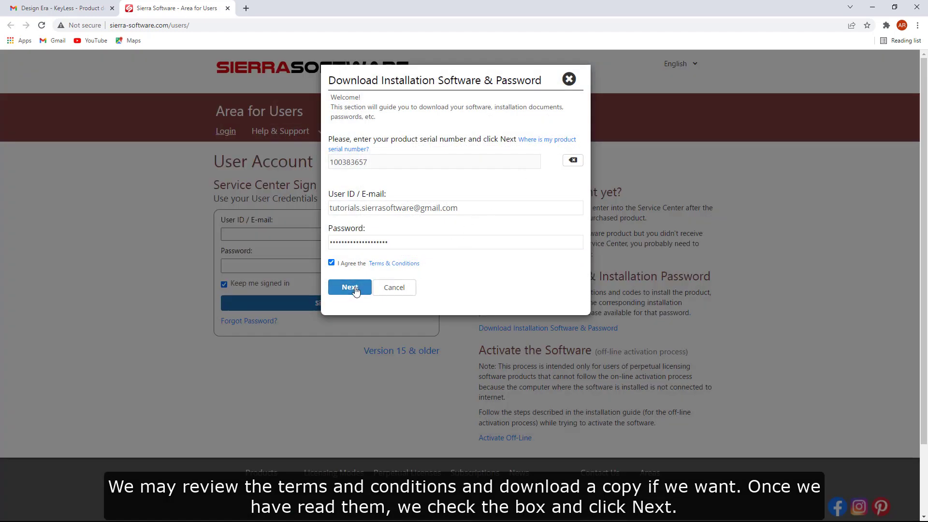
{"action": "left_click", "coordinate": [349, 287]}
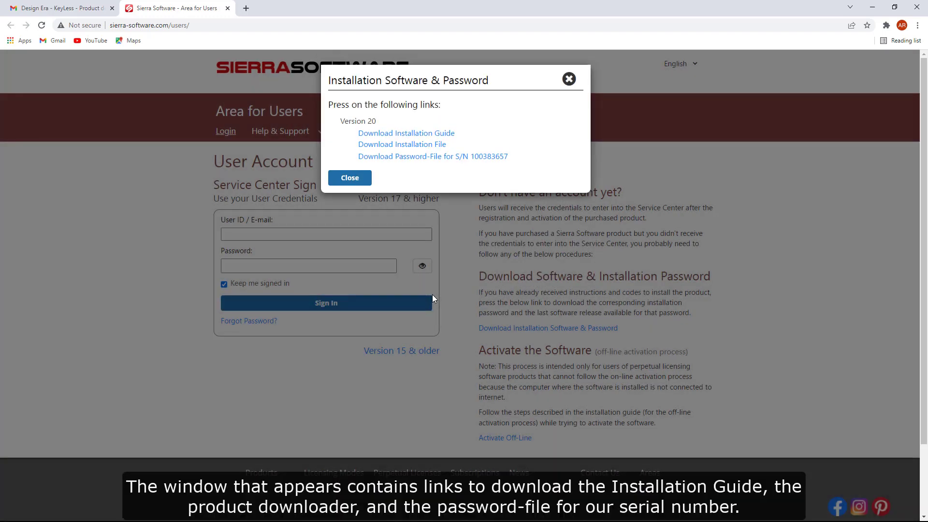
{"action": "mouse_move", "coordinate": [564, 169]}
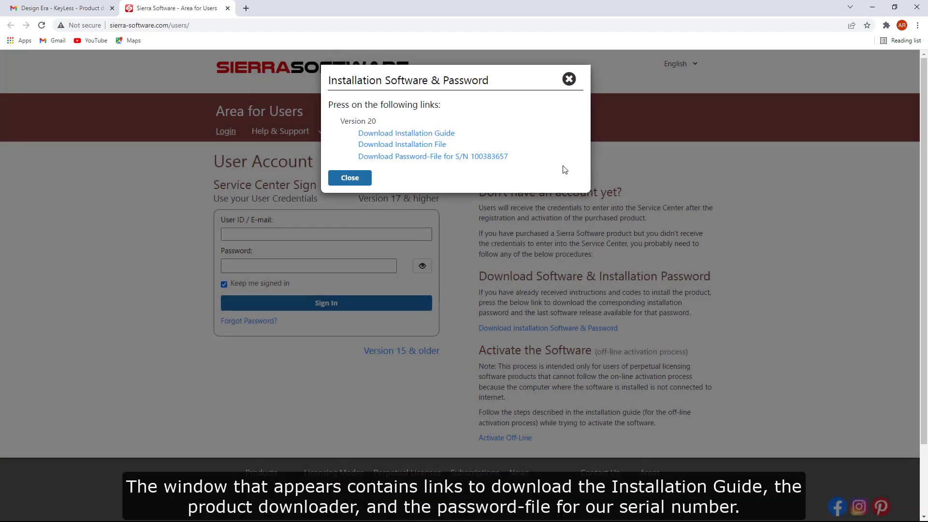
{"action": "mouse_move", "coordinate": [557, 167]}
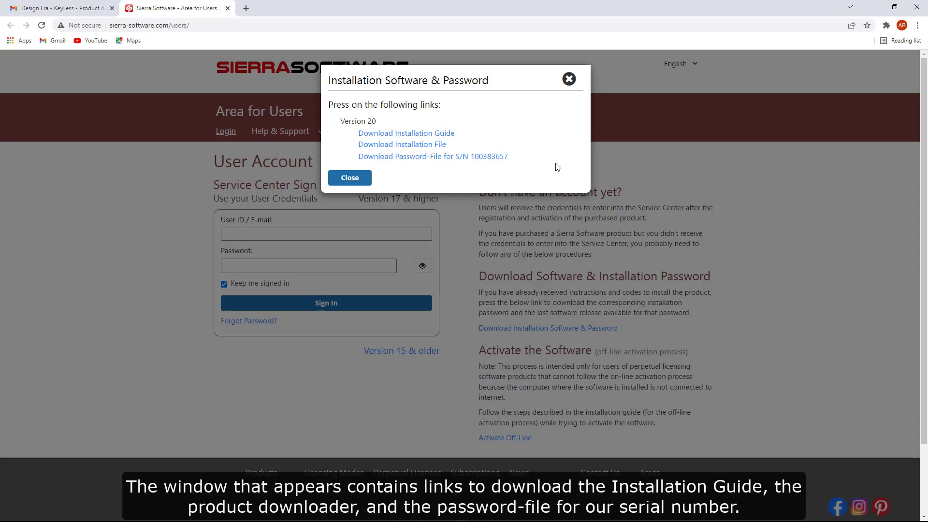
{"action": "mouse_move", "coordinate": [507, 137]}
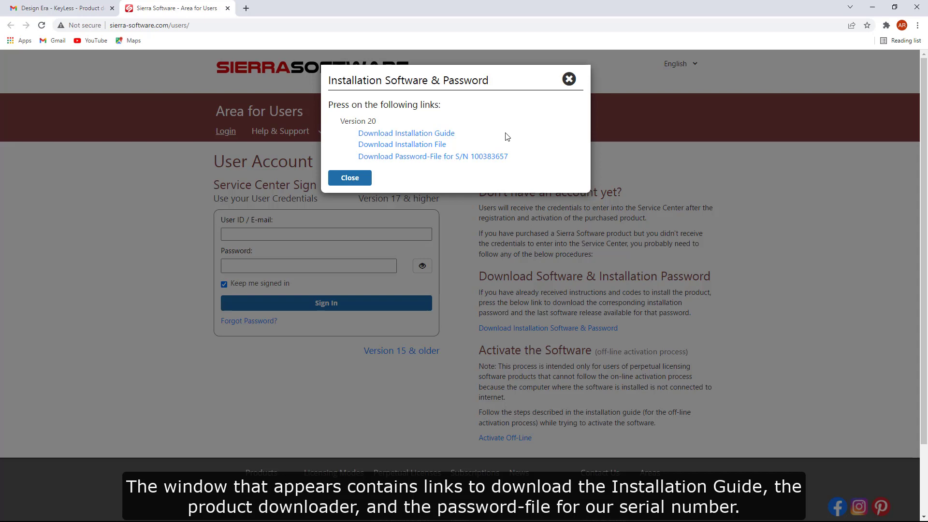
Step: Open the KeyLess installation guide PDF and read through to the page 9 antivirus note
{"action": "left_click", "coordinate": [406, 132]}
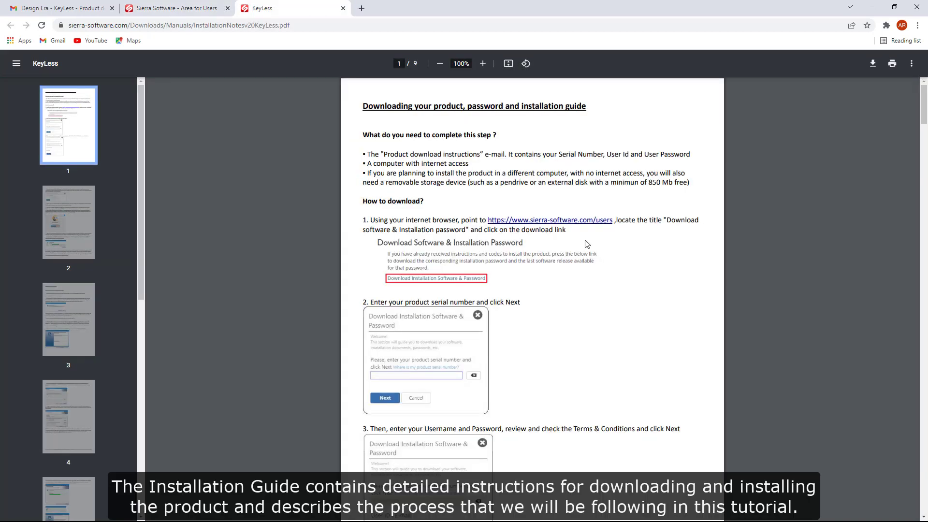
{"action": "mouse_move", "coordinate": [577, 224]}
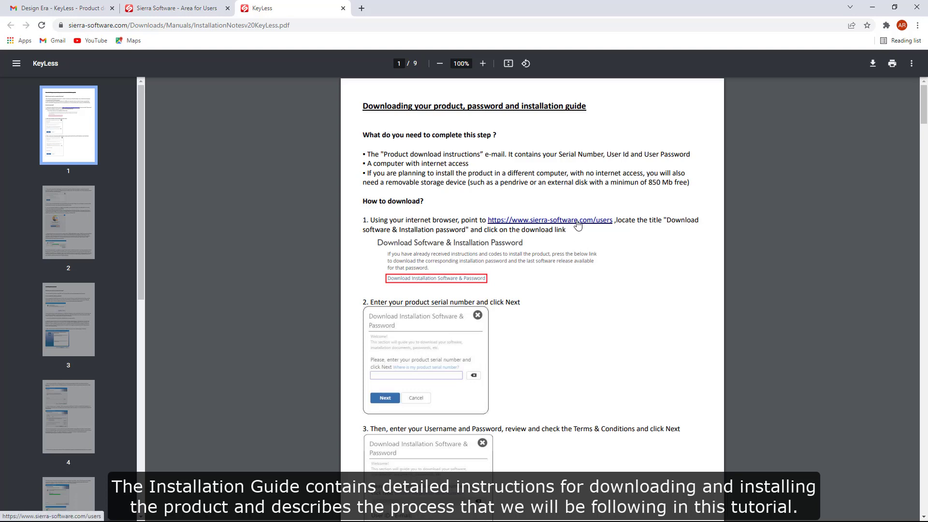
{"action": "scroll", "scroll_direction": "down", "scroll_amount": 3}
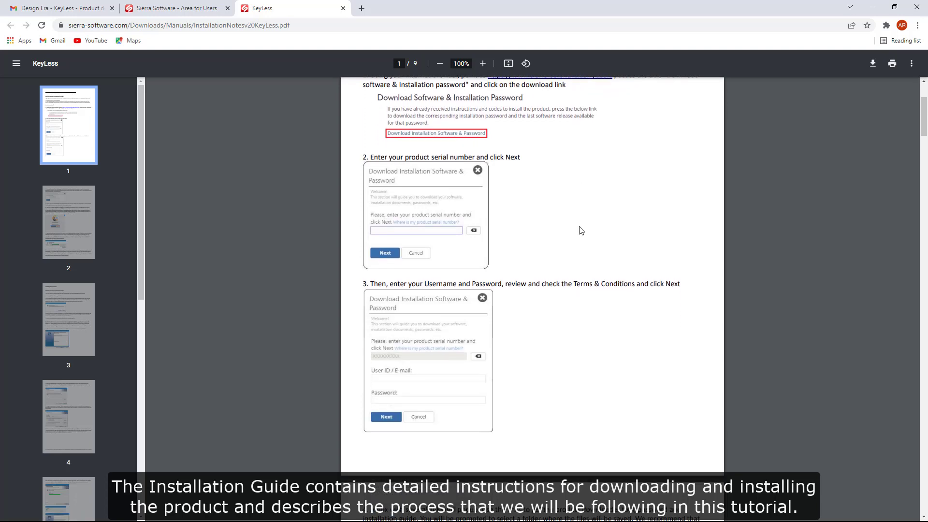
{"action": "scroll", "scroll_direction": "down", "scroll_amount": 3}
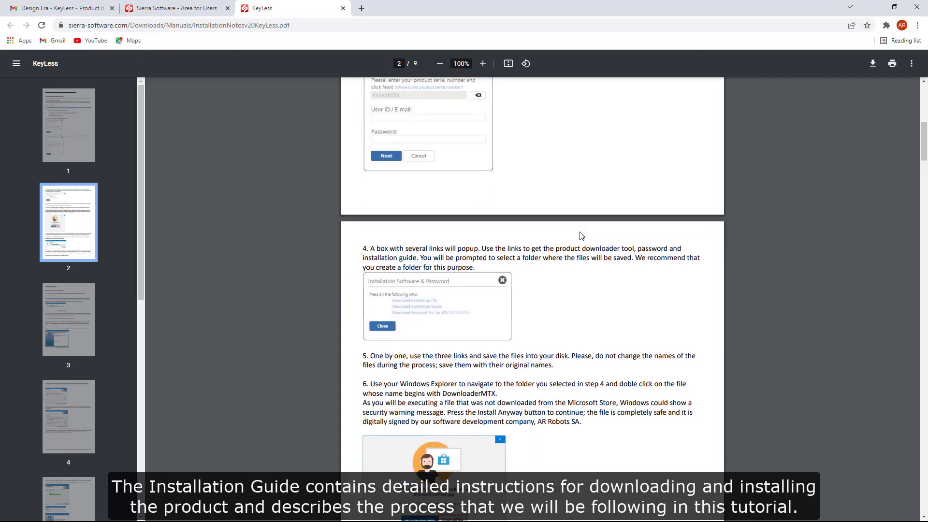
{"action": "scroll", "scroll_direction": "down", "scroll_amount": 3}
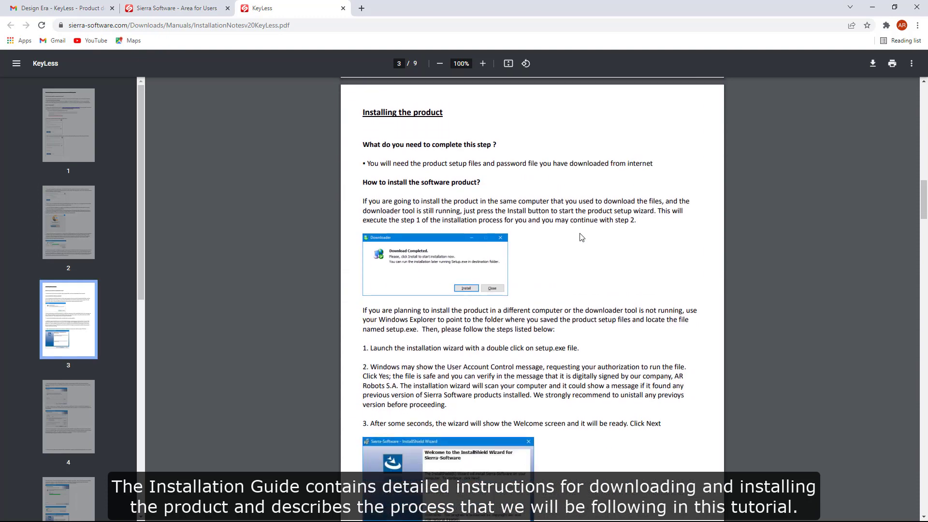
{"action": "scroll", "scroll_direction": "down", "scroll_amount": 3}
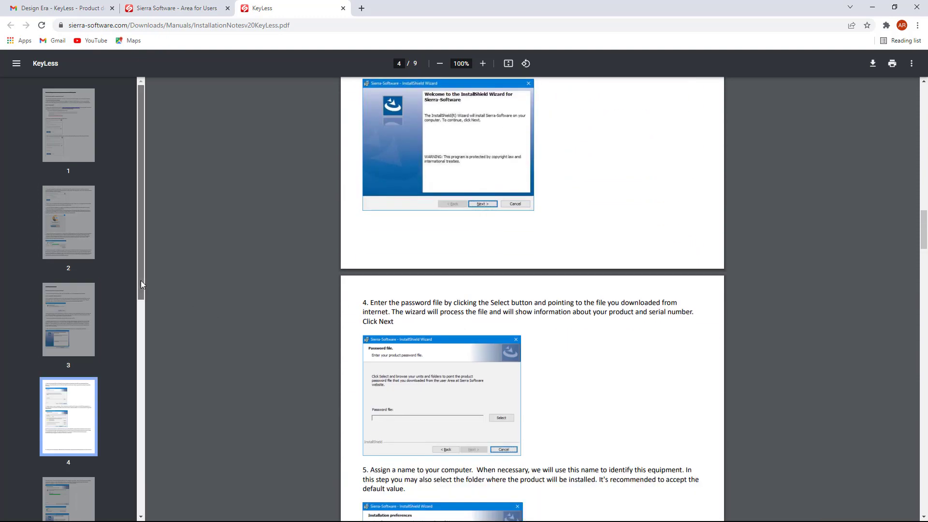
{"action": "scroll", "scroll_direction": "down", "scroll_amount": 3}
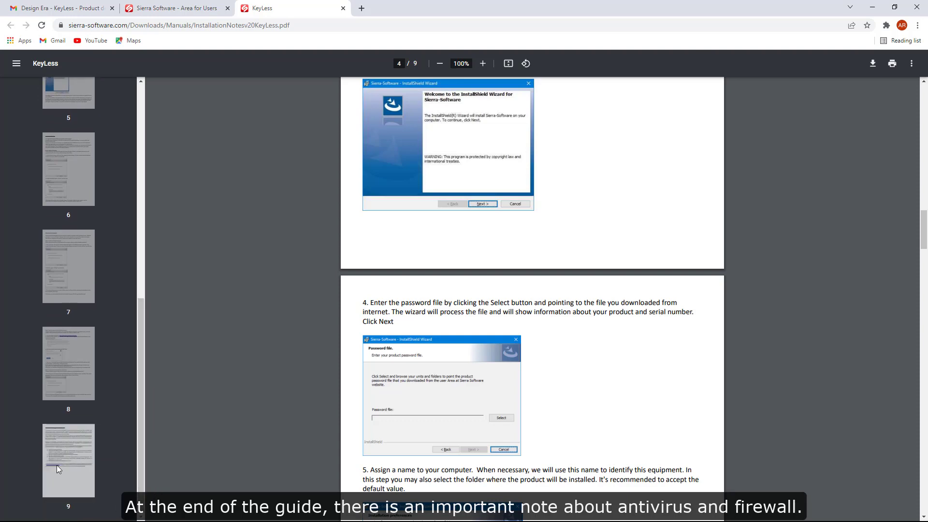
{"action": "left_click", "coordinate": [68, 461]}
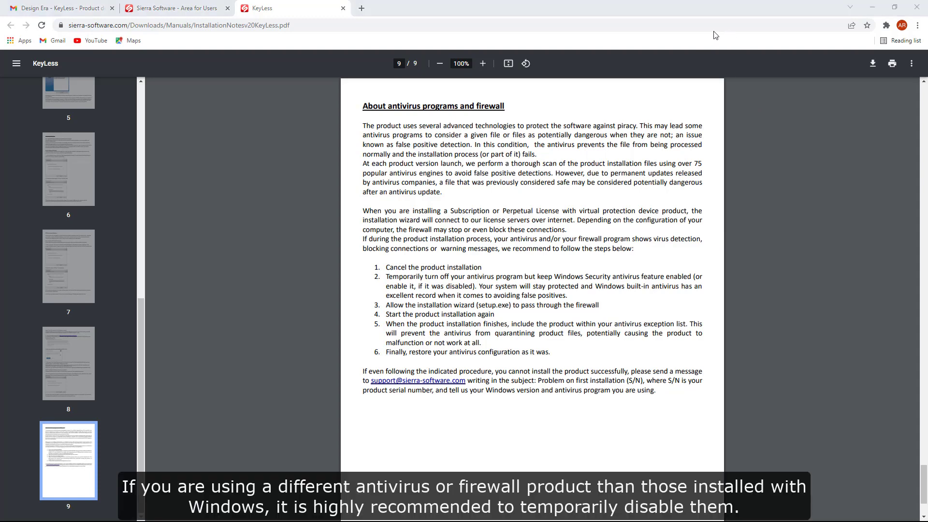
{"action": "mouse_move", "coordinate": [609, 387]}
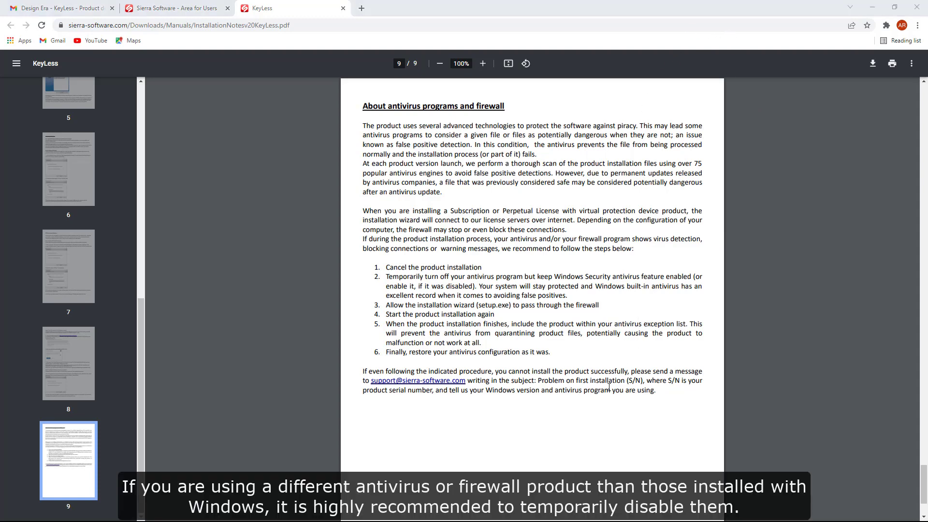
{"action": "mouse_move", "coordinate": [540, 421]}
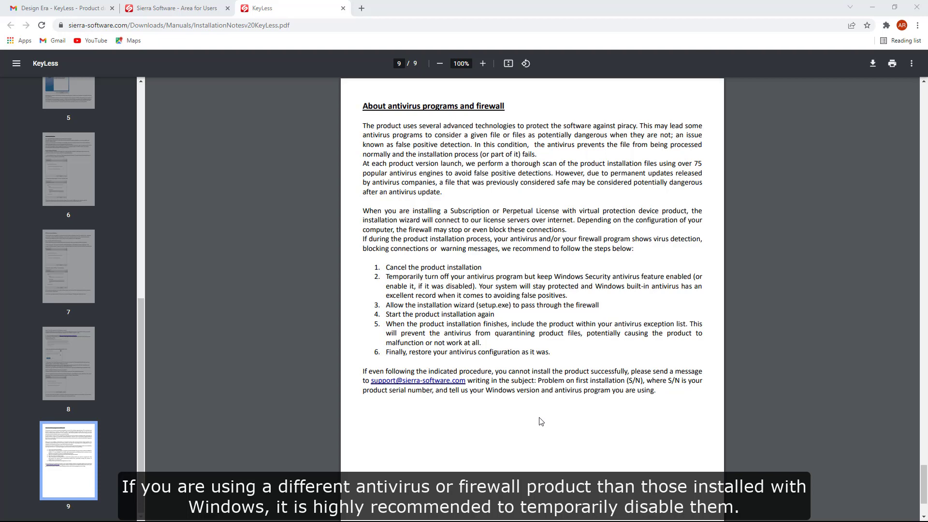
{"action": "mouse_move", "coordinate": [564, 422]}
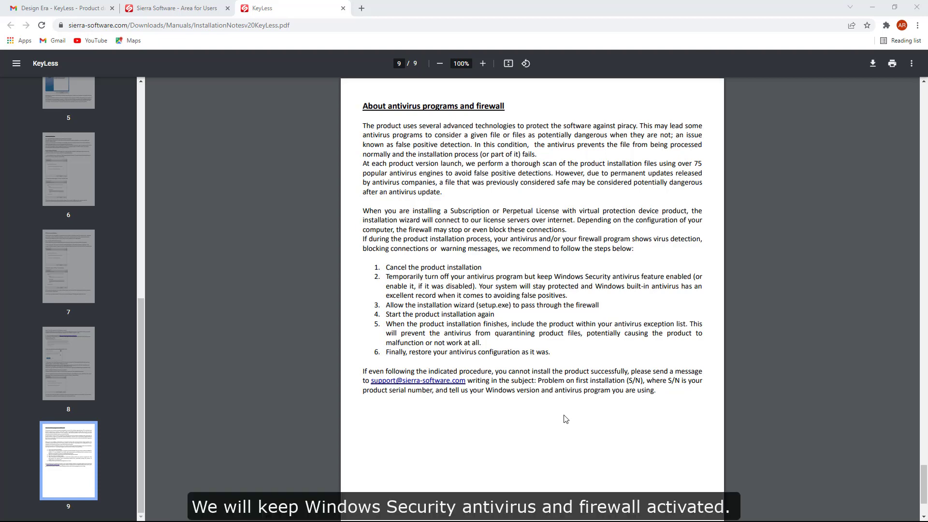
{"action": "mouse_move", "coordinate": [603, 258]}
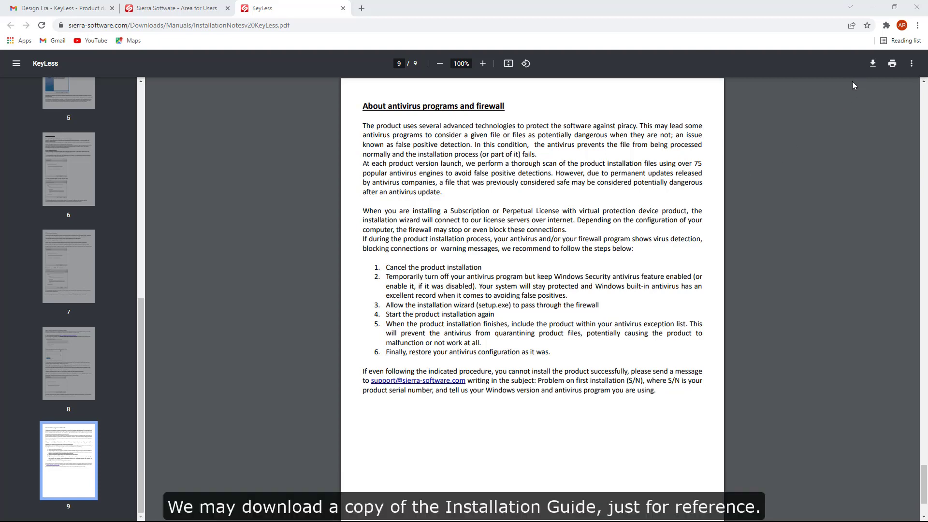
{"action": "mouse_move", "coordinate": [872, 64]}
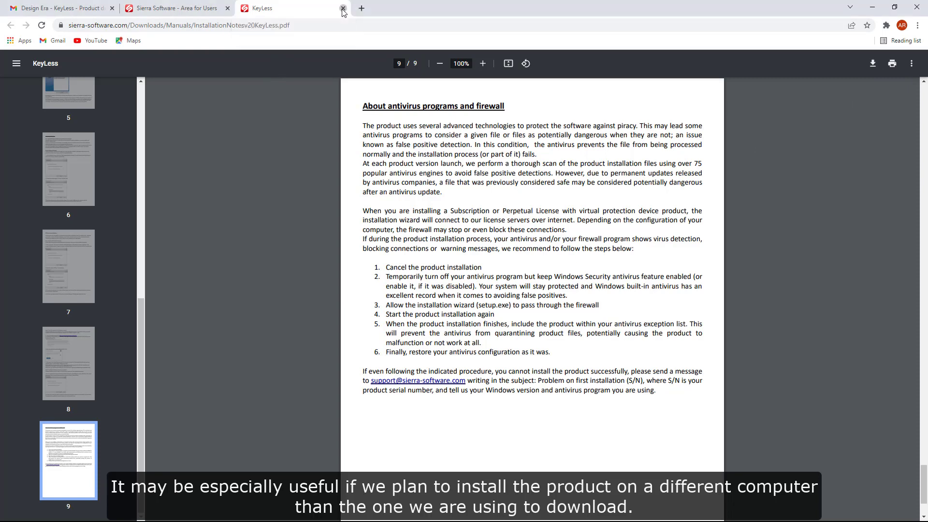
Step: Close the guide, download the installation file, and open DownloaderMTX from the download bar
{"action": "left_click", "coordinate": [342, 8]}
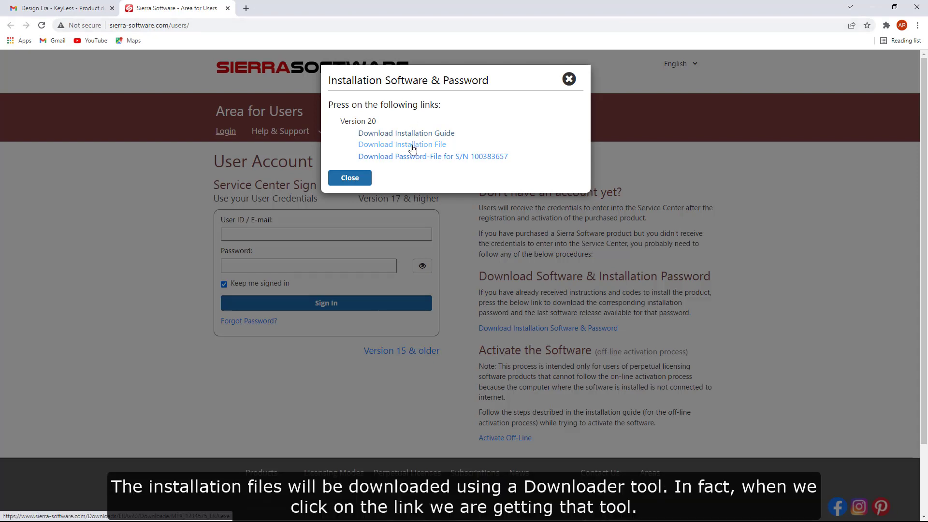
{"action": "left_click", "coordinate": [402, 144]}
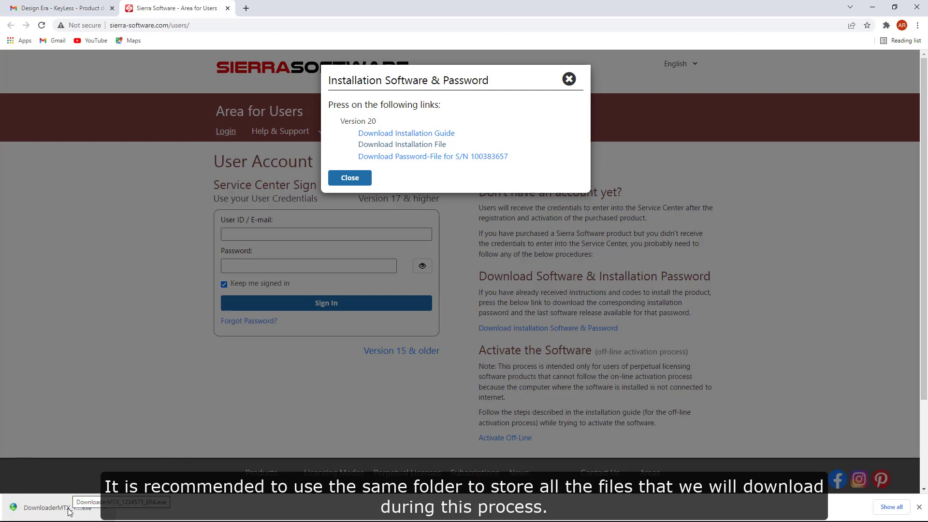
{"action": "mouse_move", "coordinate": [48, 512]}
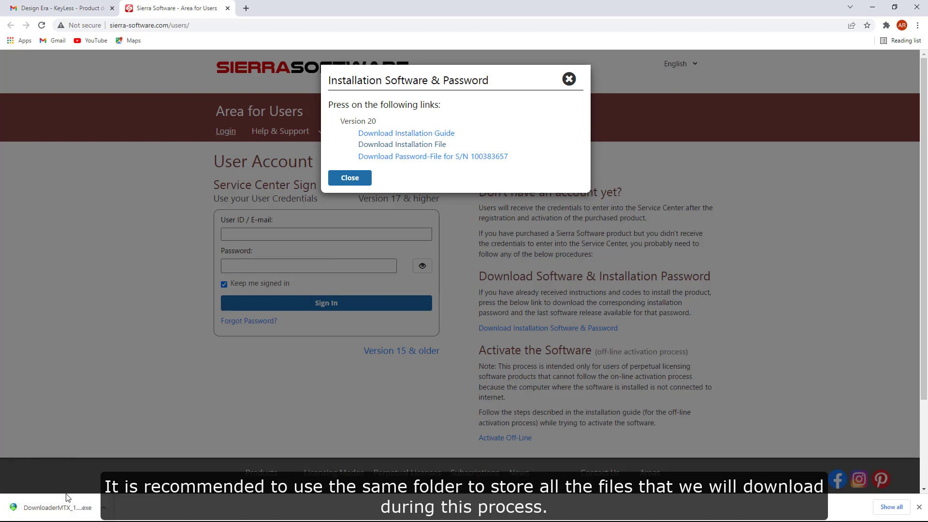
{"action": "left_click", "coordinate": [56, 507]}
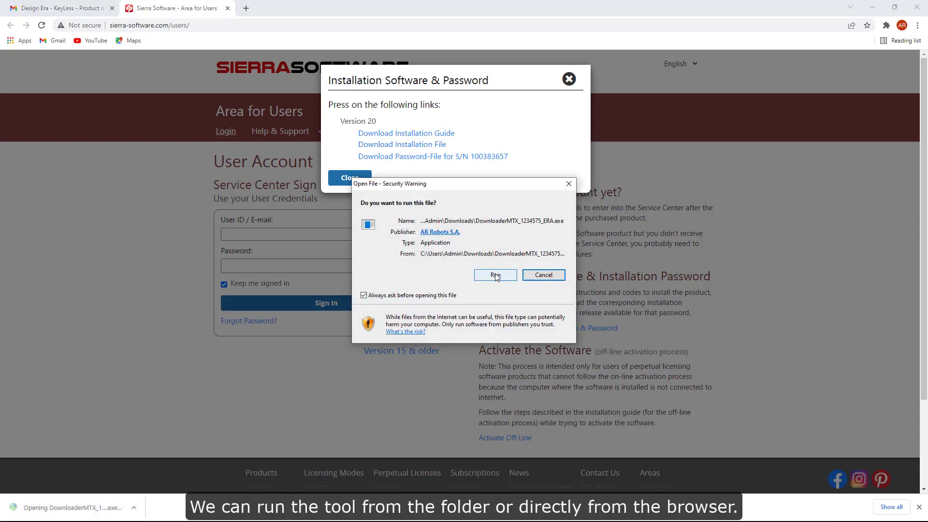
Step: Run DownloaderMTX and start downloading the 24 files into Downloads\Sierra Software
{"action": "left_click", "coordinate": [495, 274]}
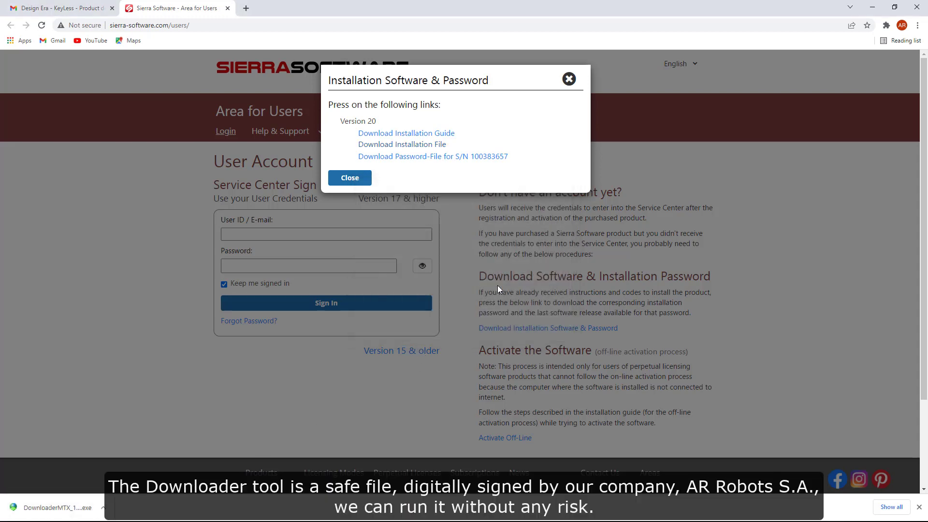
{"action": "left_click", "coordinate": [402, 144]}
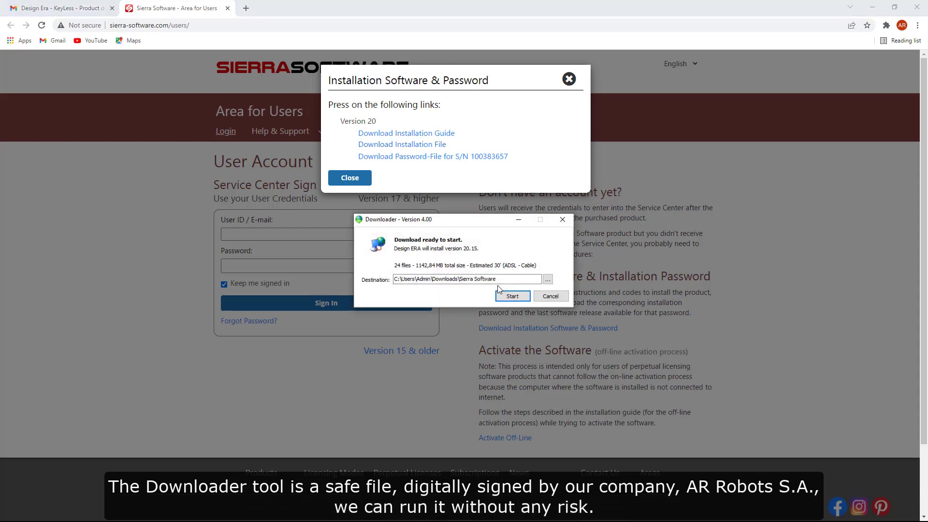
{"action": "mouse_move", "coordinate": [482, 300]}
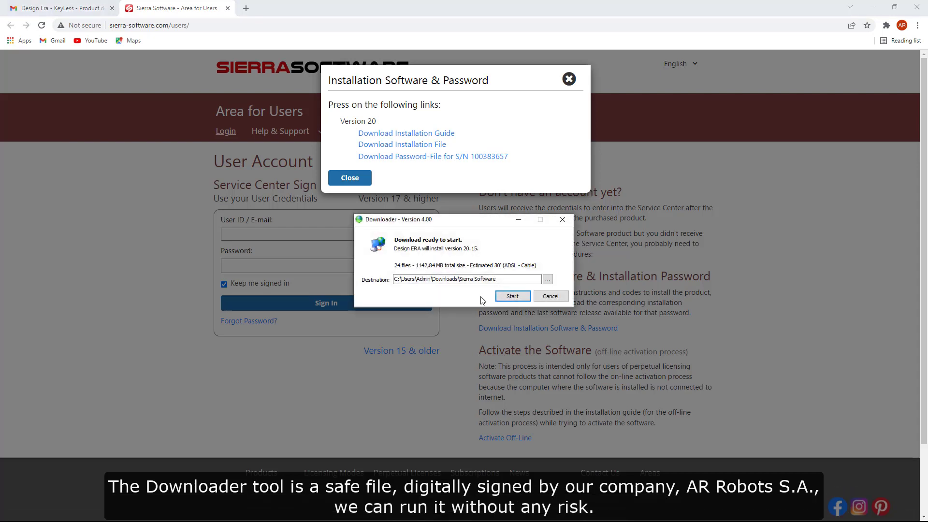
{"action": "mouse_move", "coordinate": [456, 304]}
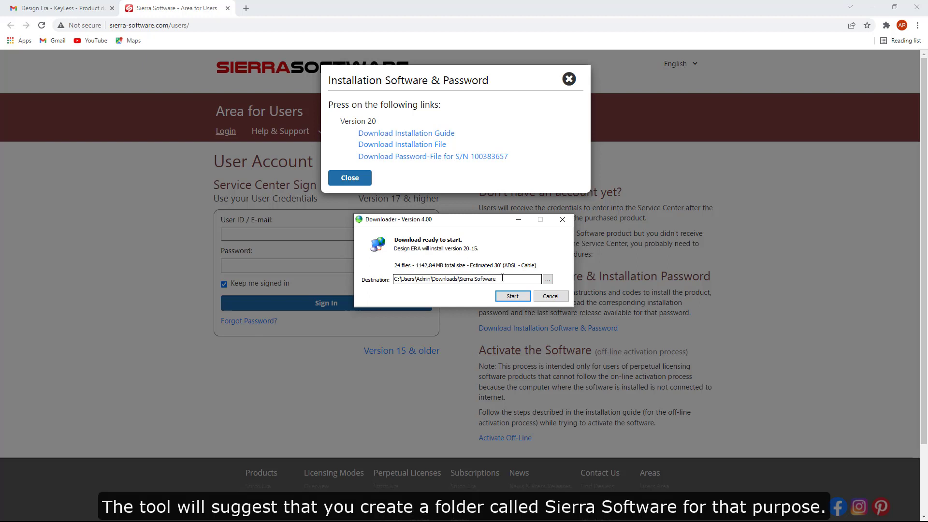
{"action": "mouse_move", "coordinate": [512, 296]}
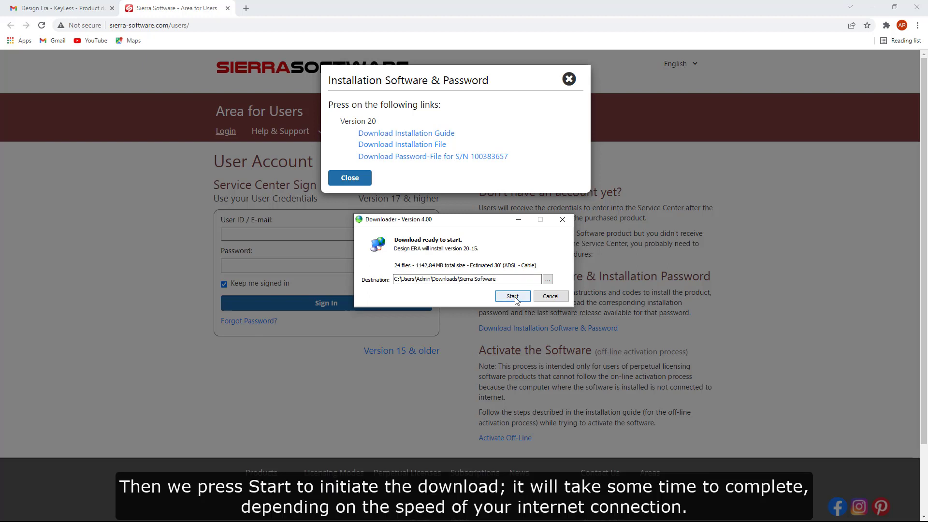
{"action": "left_click", "coordinate": [512, 296]}
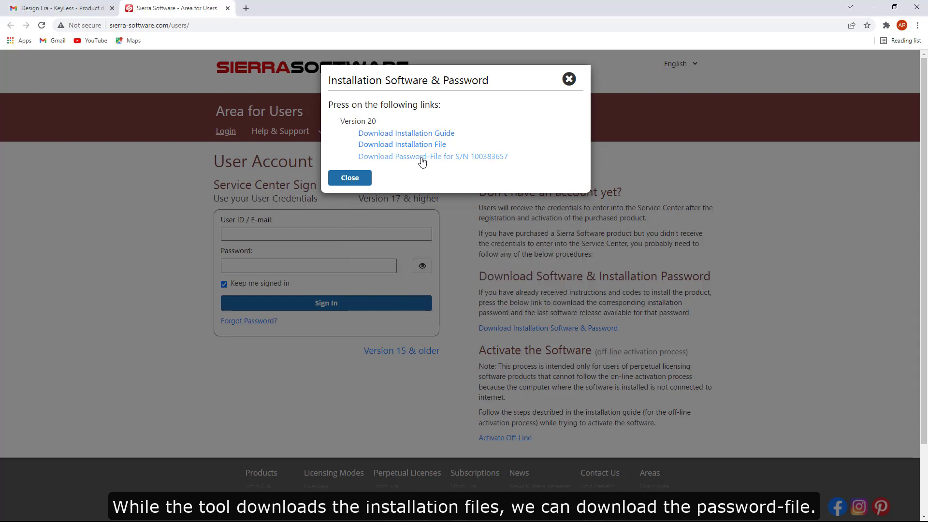
{"action": "left_click", "coordinate": [432, 156]}
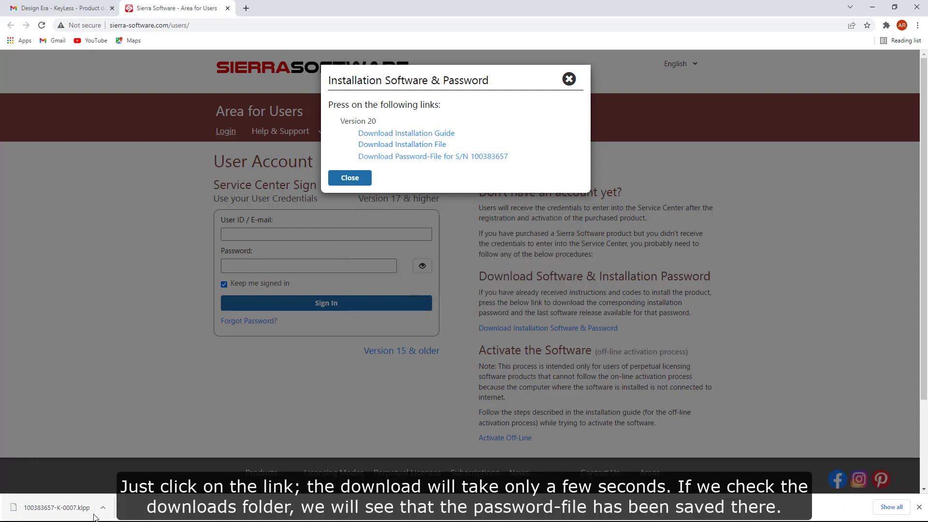
{"action": "left_click", "coordinate": [103, 511]}
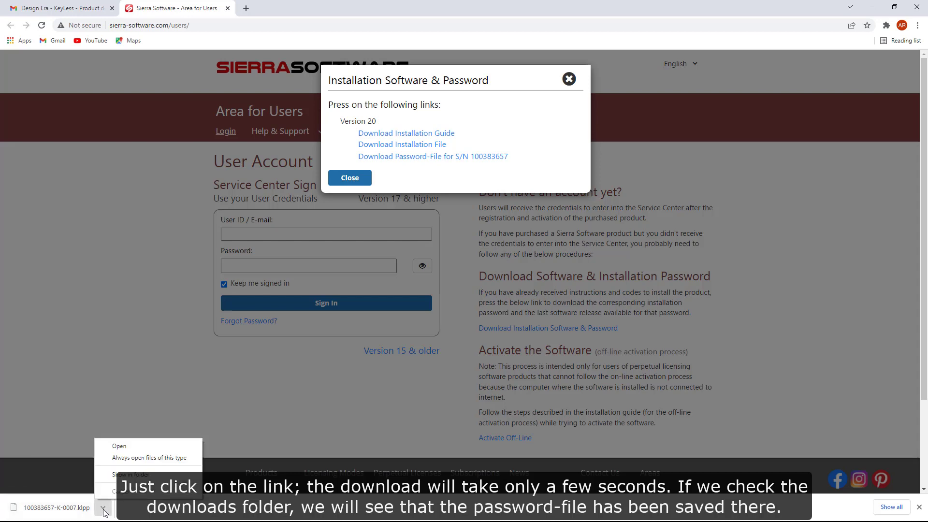
{"action": "left_click", "coordinate": [131, 474]}
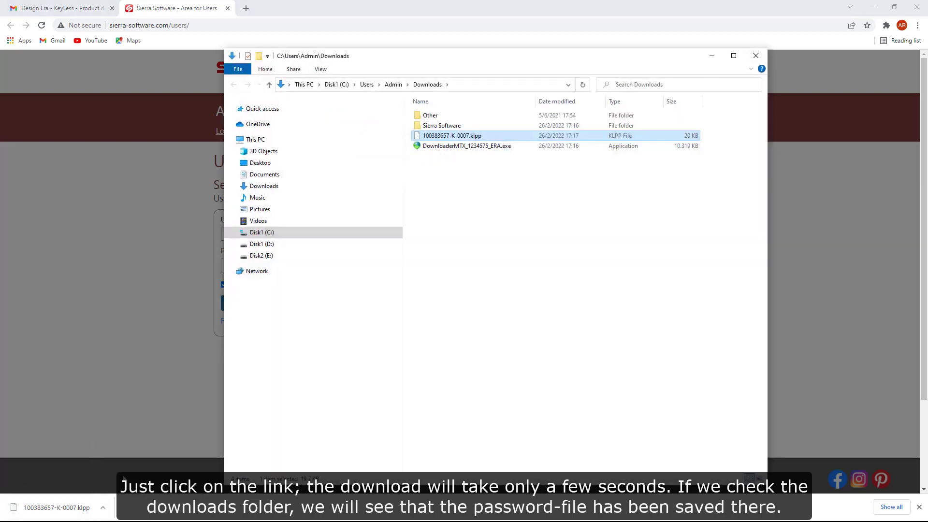
{"action": "mouse_move", "coordinate": [457, 140]}
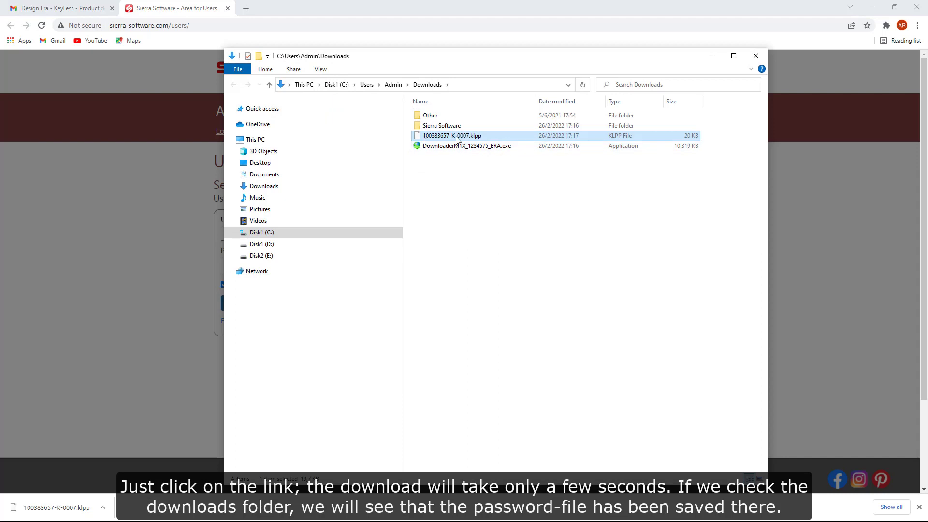
{"action": "mouse_move", "coordinate": [494, 136]}
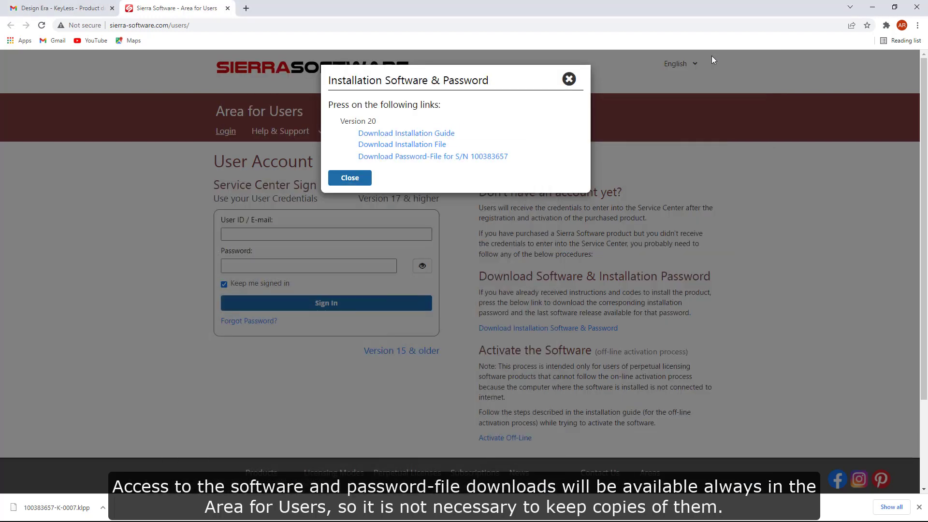
{"action": "mouse_move", "coordinate": [473, 306]}
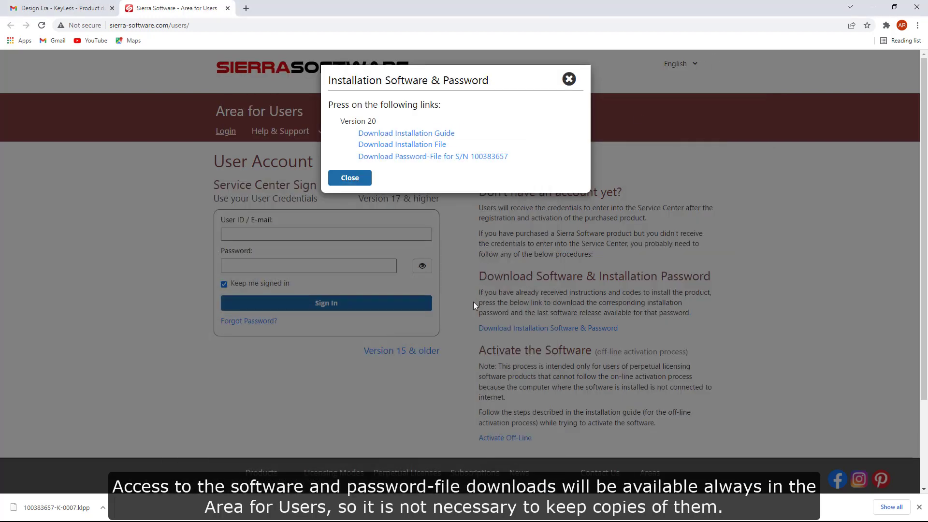
{"action": "mouse_move", "coordinate": [464, 319]}
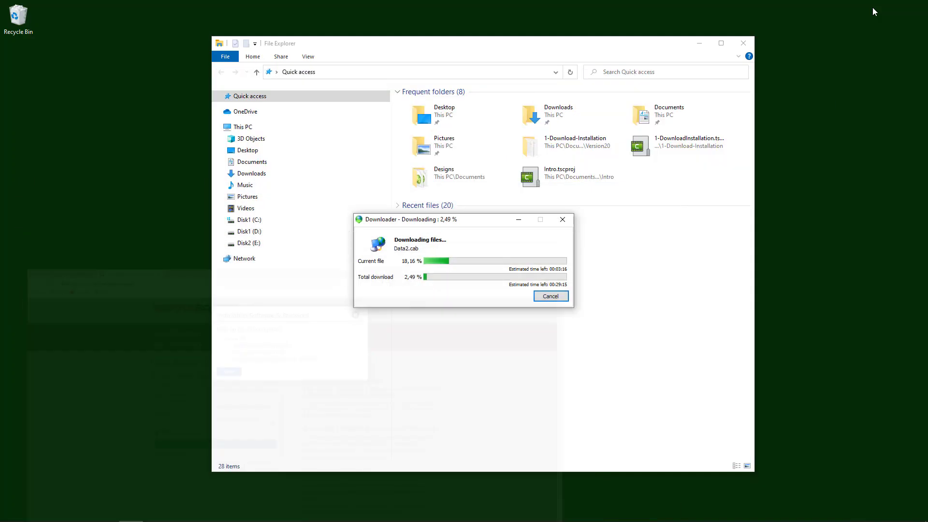
{"action": "mouse_move", "coordinate": [743, 42]}
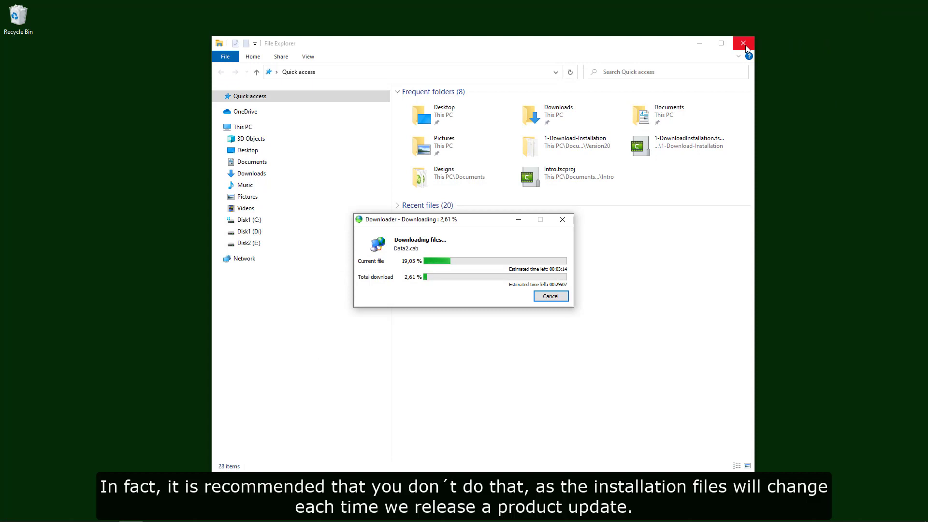
Step: Close File Explorer while Downloader keeps downloading the installation files
{"action": "left_click", "coordinate": [743, 43]}
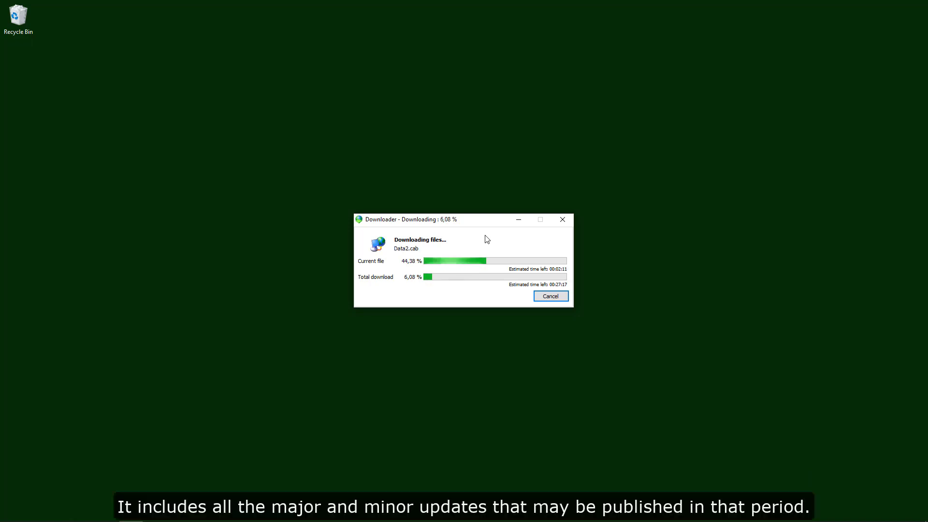
{"action": "mouse_move", "coordinate": [759, 255]}
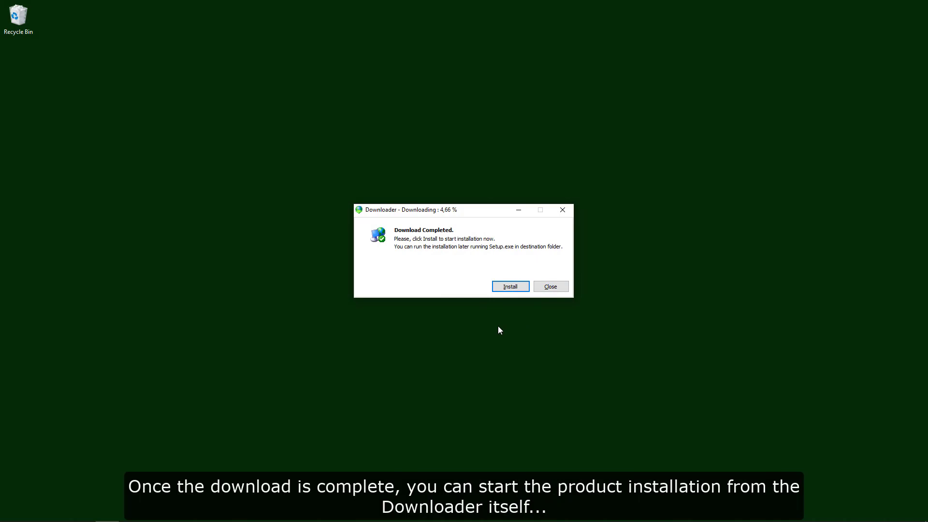
{"action": "mouse_move", "coordinate": [457, 291]}
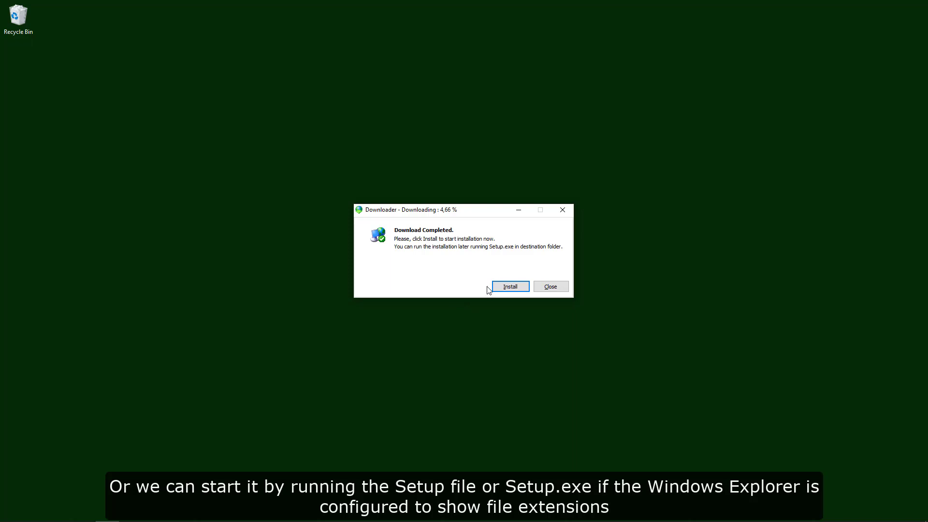
{"action": "mouse_move", "coordinate": [471, 277]}
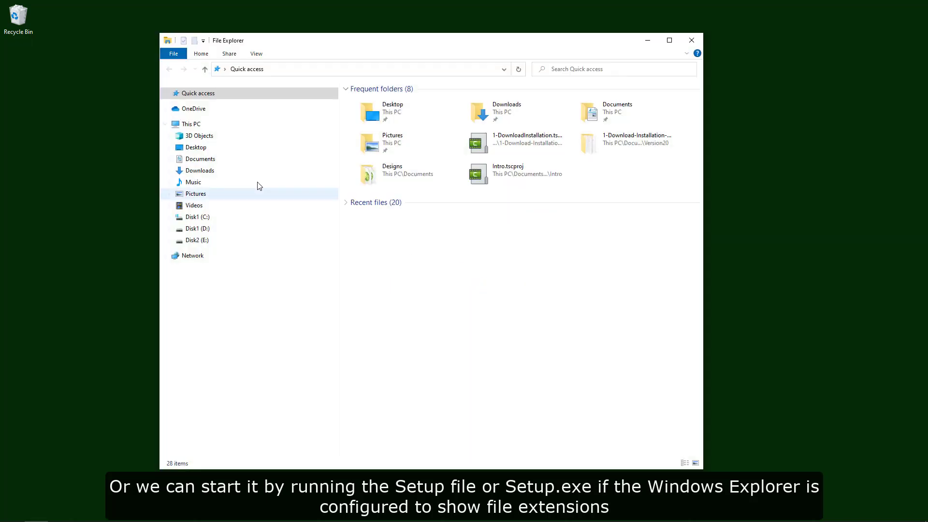
{"action": "left_click", "coordinate": [200, 170]}
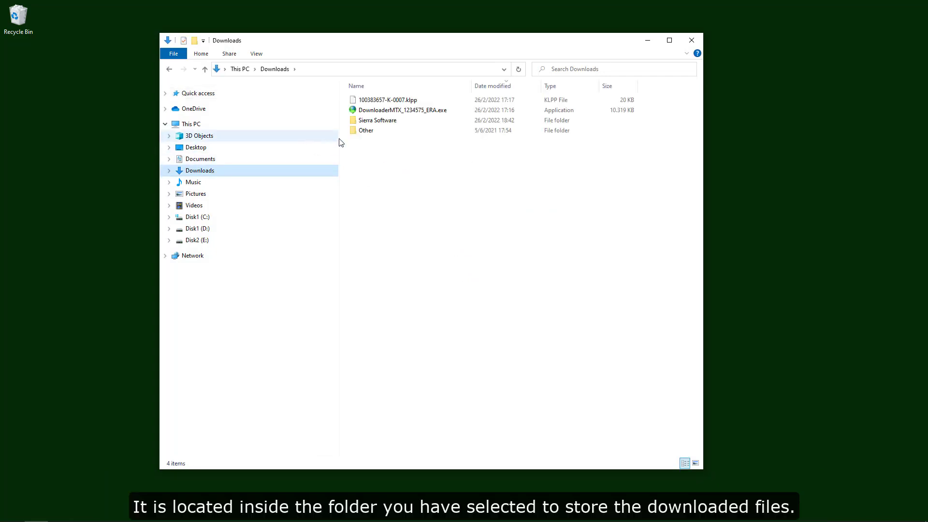
{"action": "double_click", "coordinate": [377, 120]}
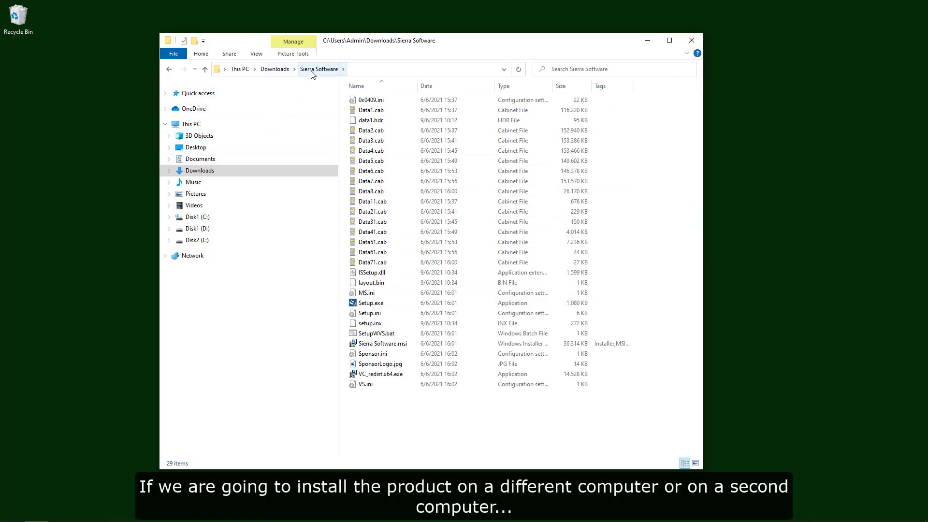
{"action": "left_click", "coordinate": [274, 69]}
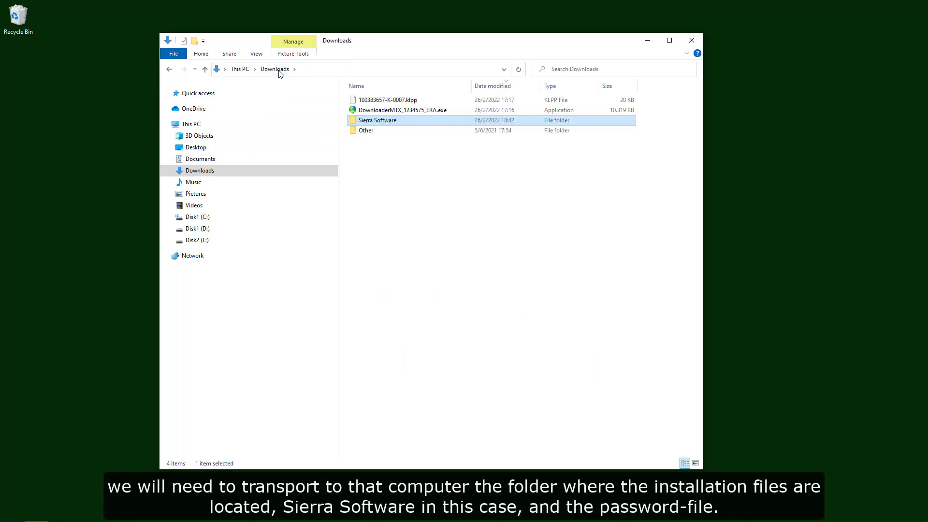
{"action": "mouse_move", "coordinate": [377, 120]}
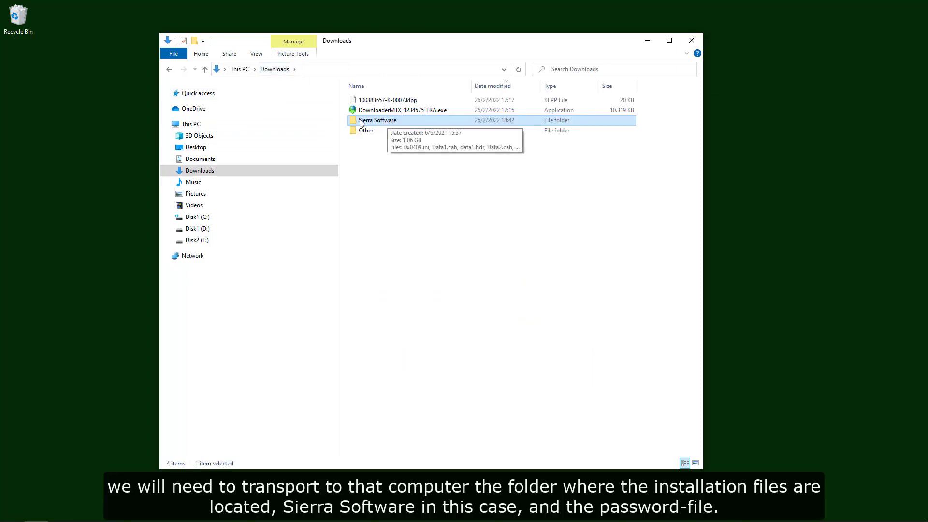
{"action": "mouse_move", "coordinate": [405, 123]}
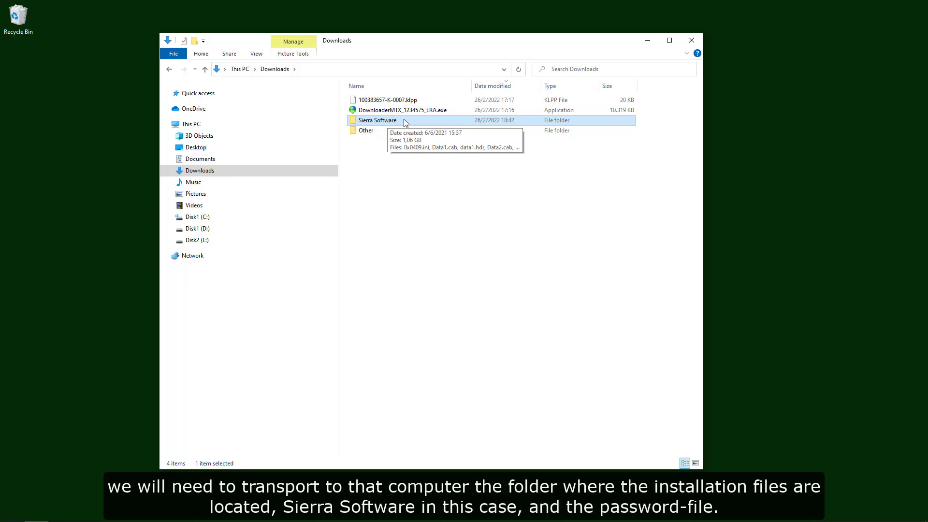
{"action": "left_click", "coordinate": [387, 99]}
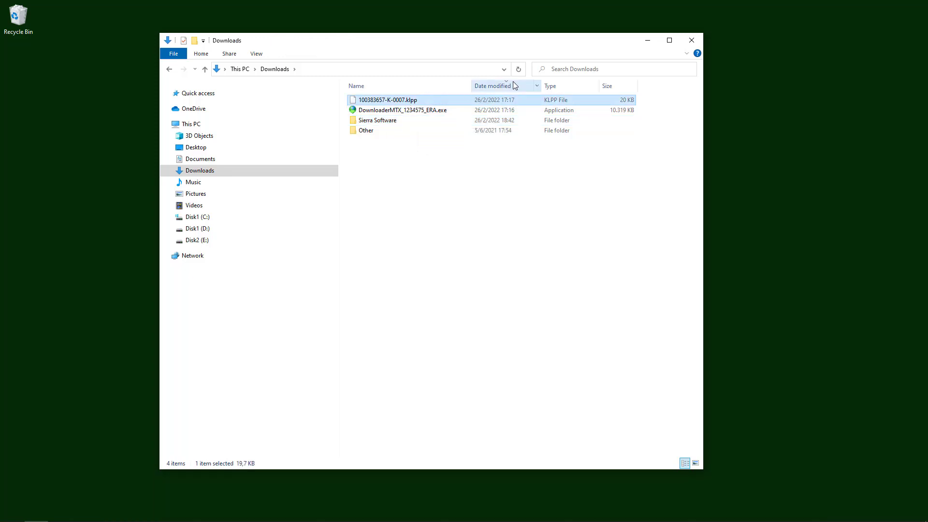
{"action": "double_click", "coordinate": [403, 110]}
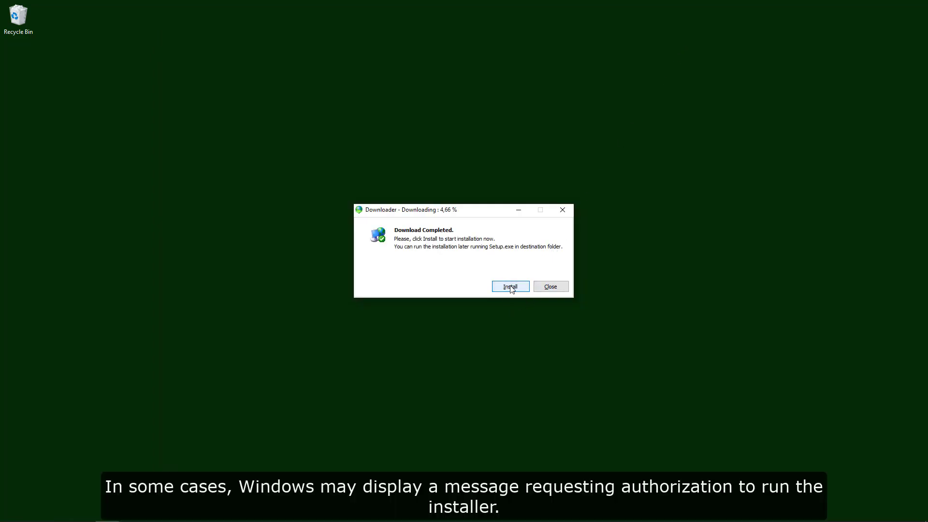
Step: Launch the installer from the finished download and continue past the welcome screen
{"action": "left_click", "coordinate": [509, 285]}
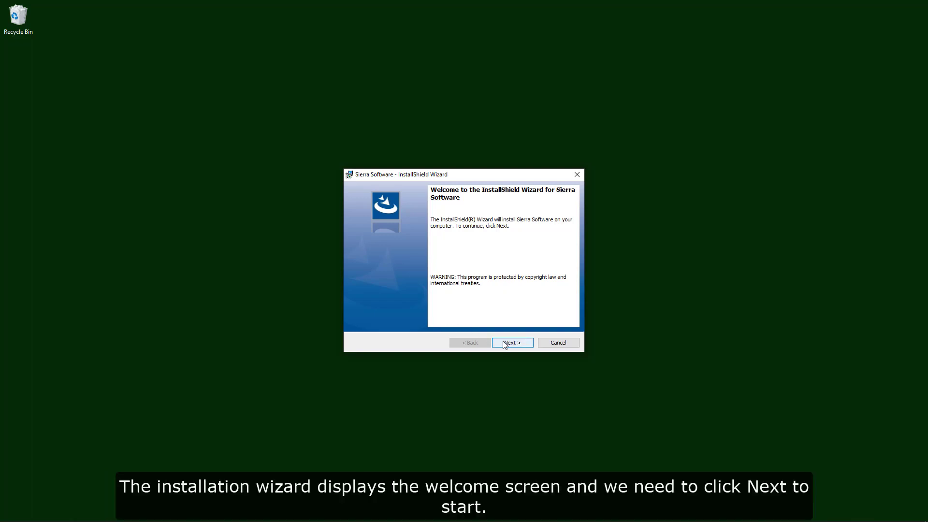
{"action": "left_click", "coordinate": [510, 342]}
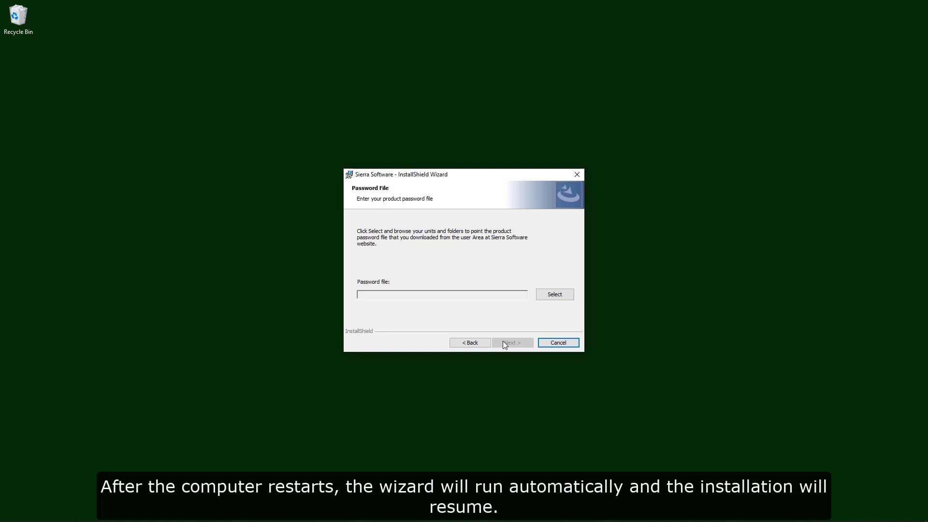
{"action": "mouse_move", "coordinate": [385, 306]}
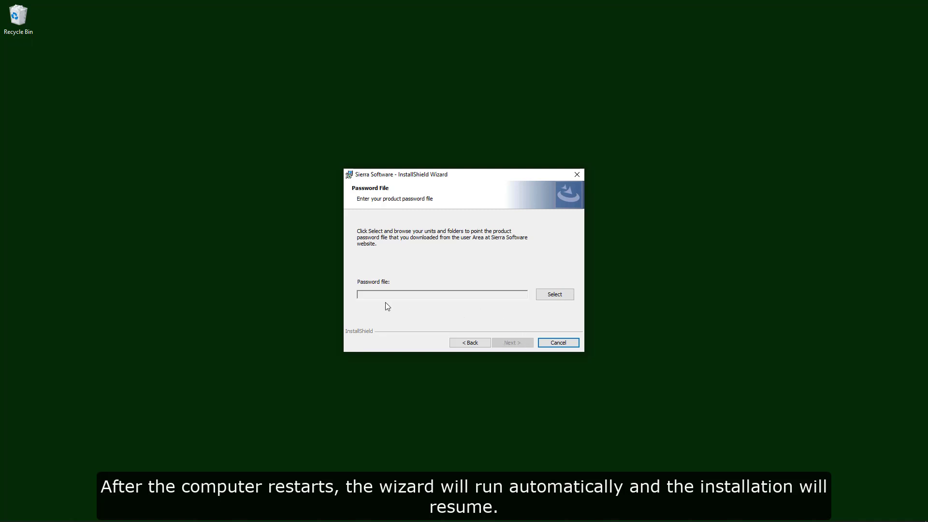
{"action": "mouse_move", "coordinate": [554, 295]}
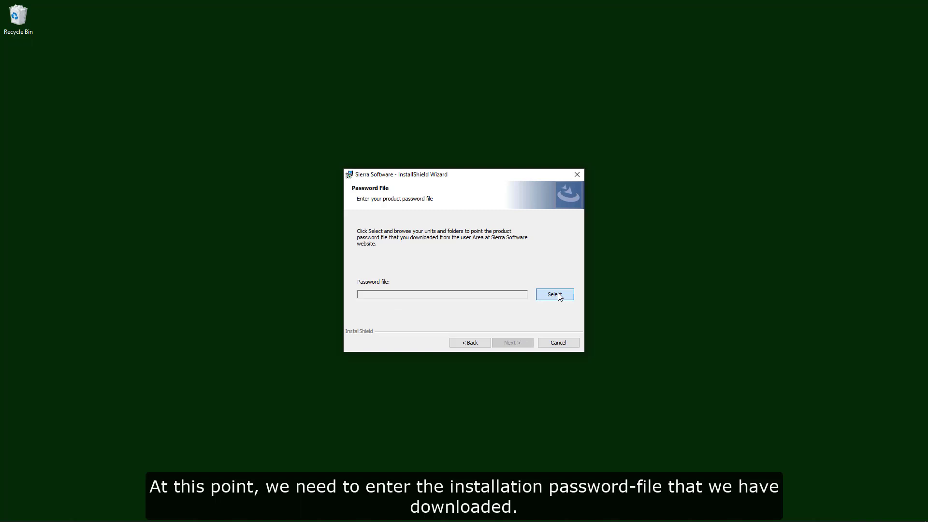
{"action": "left_click", "coordinate": [554, 294]}
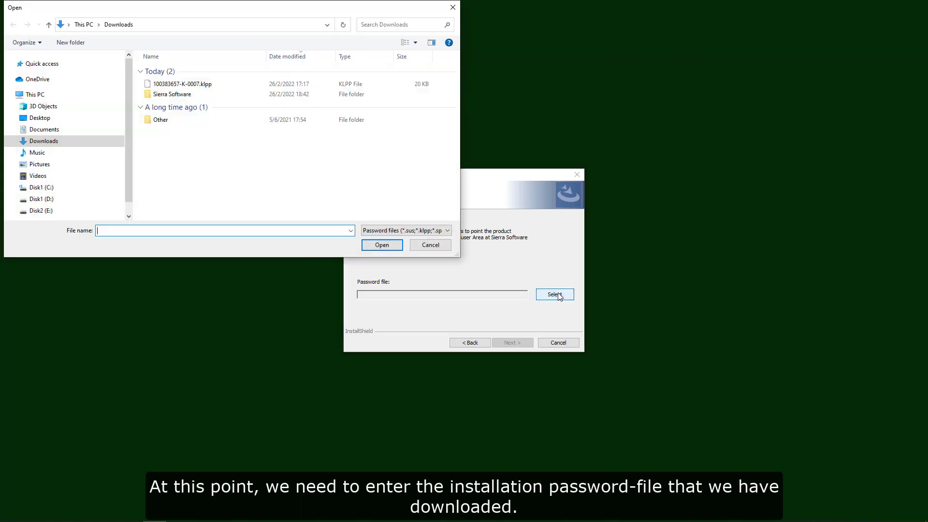
{"action": "left_click", "coordinate": [181, 84]}
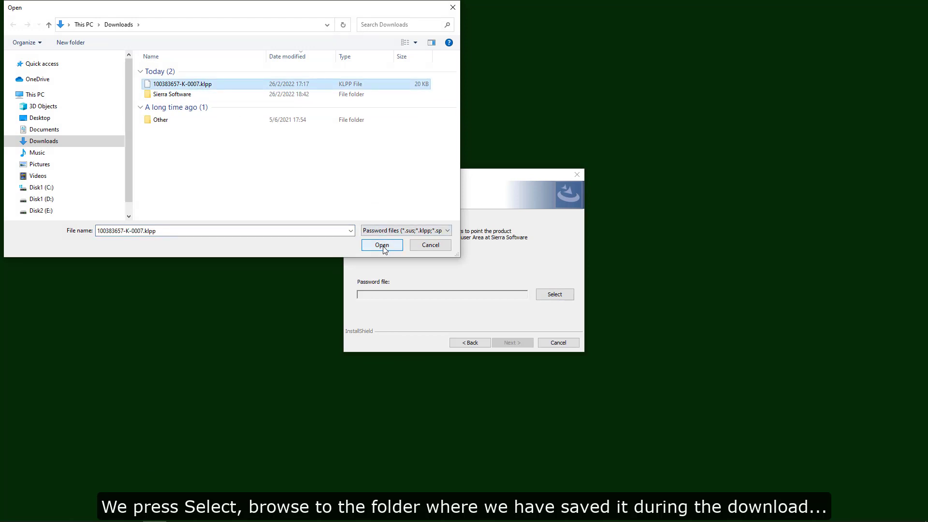
{"action": "left_click", "coordinate": [382, 245]}
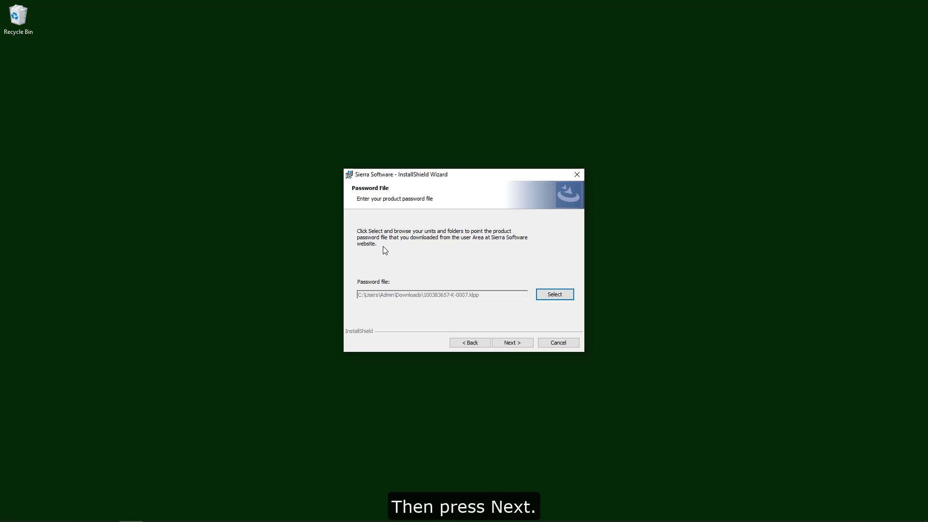
Step: Set the computer name to 'Tutorials', keep desktop shortcuts, and reach Ready to Install
{"action": "left_click", "coordinate": [511, 343]}
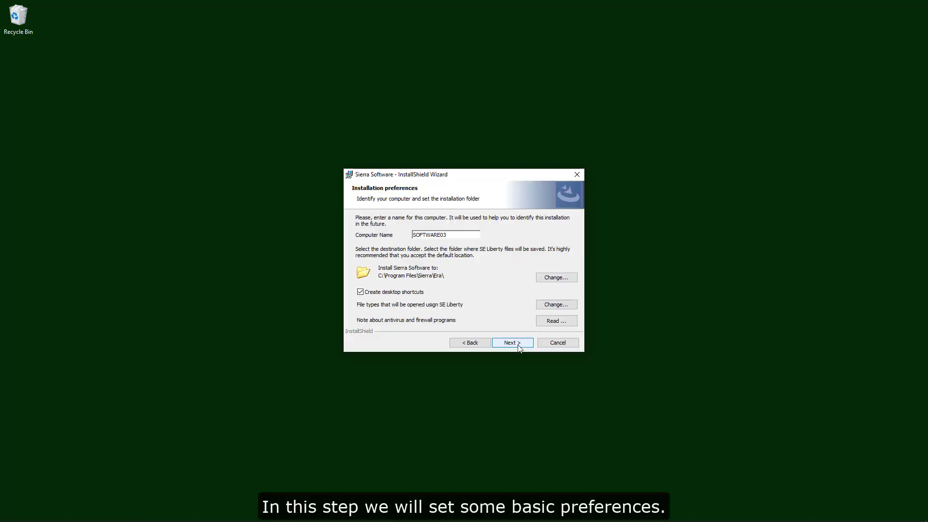
{"action": "triple_click", "coordinate": [445, 235]}
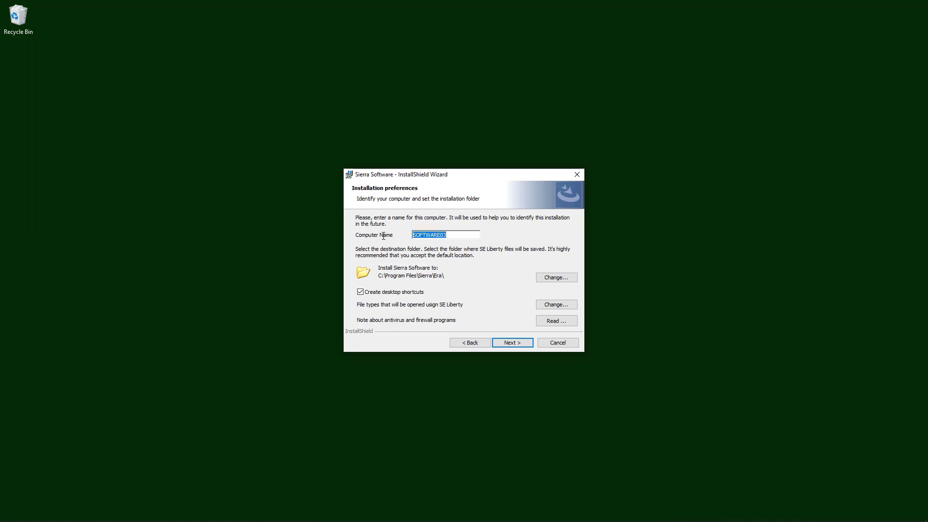
{"action": "type", "text": "T"}
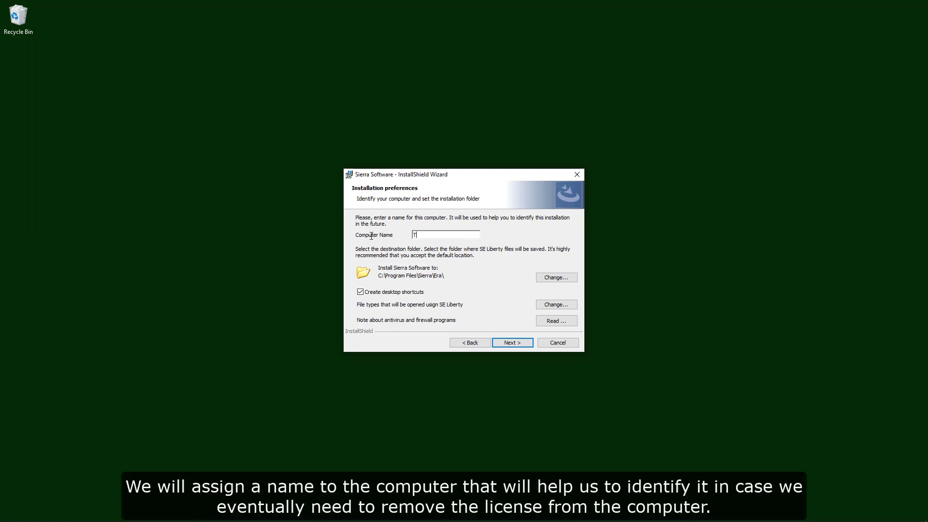
{"action": "type", "text": "Tutorial"}
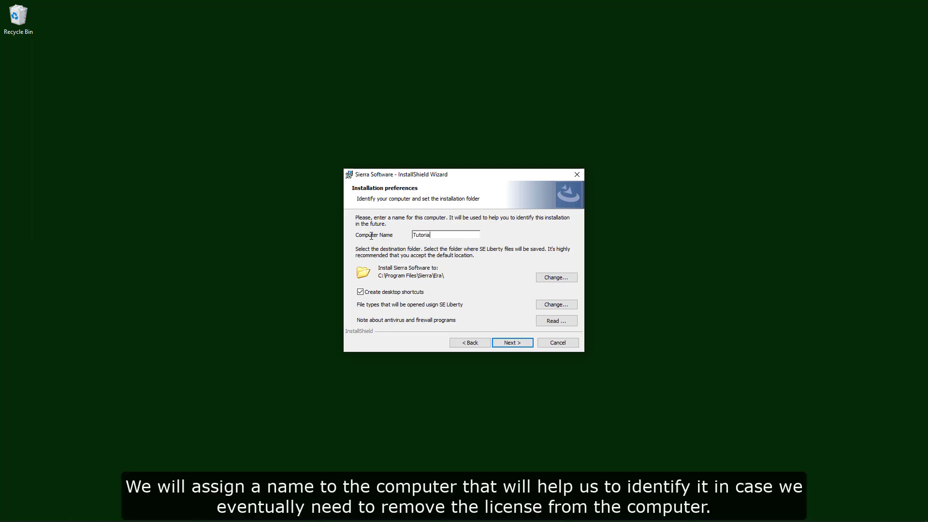
{"action": "type", "text": "s"}
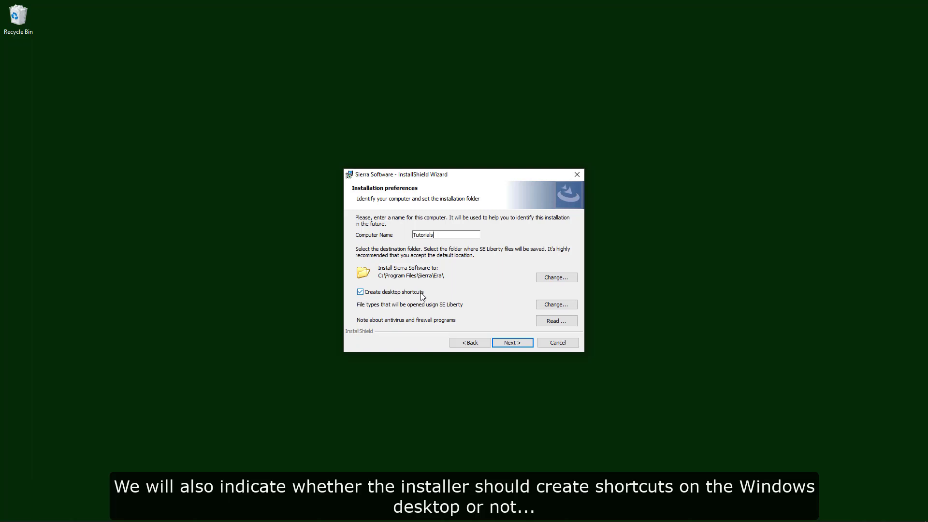
{"action": "mouse_move", "coordinate": [483, 297]}
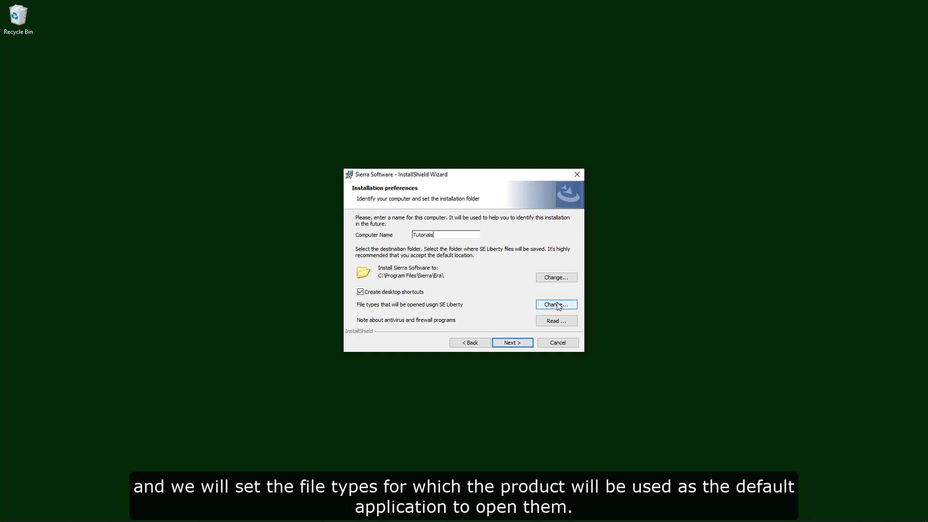
{"action": "left_click", "coordinate": [555, 304]}
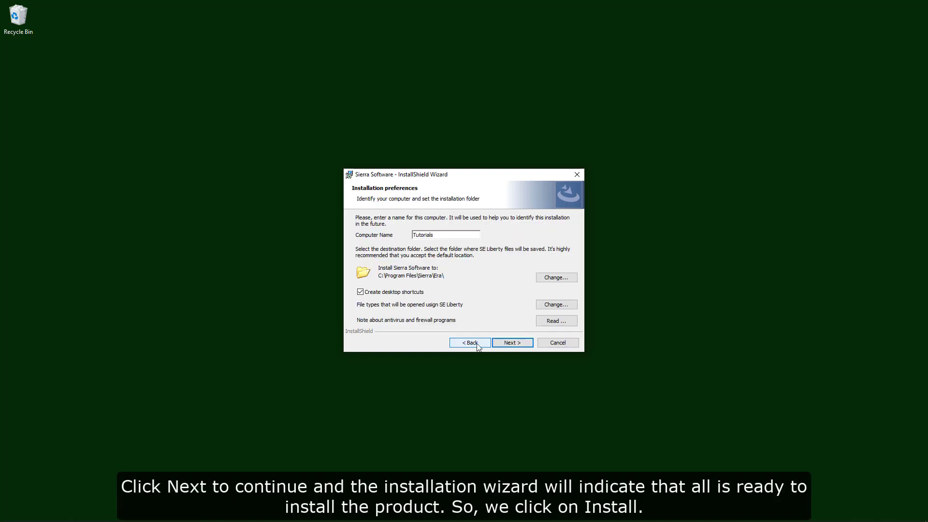
{"action": "left_click", "coordinate": [511, 343]}
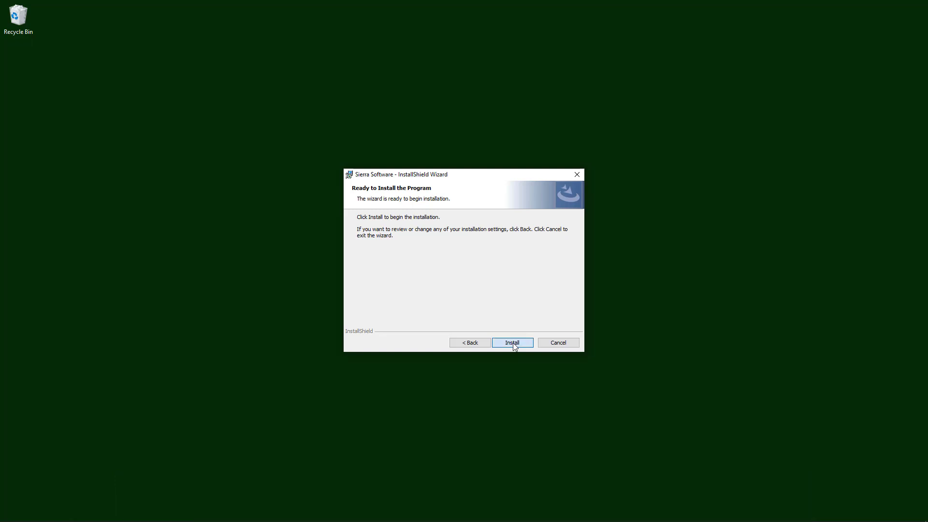
Step: Run the Stitch Era installation and close the wizard with Finish when done
{"action": "left_click", "coordinate": [511, 342]}
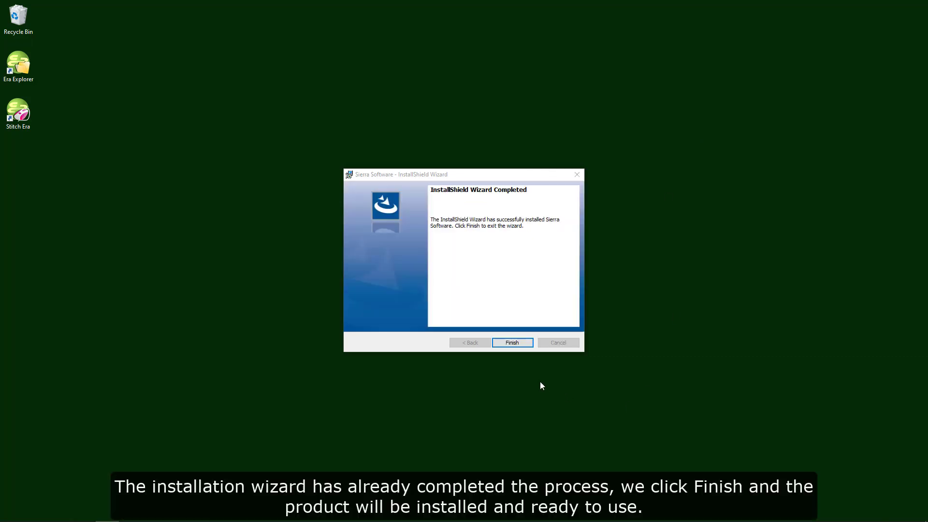
{"action": "mouse_move", "coordinate": [523, 374]}
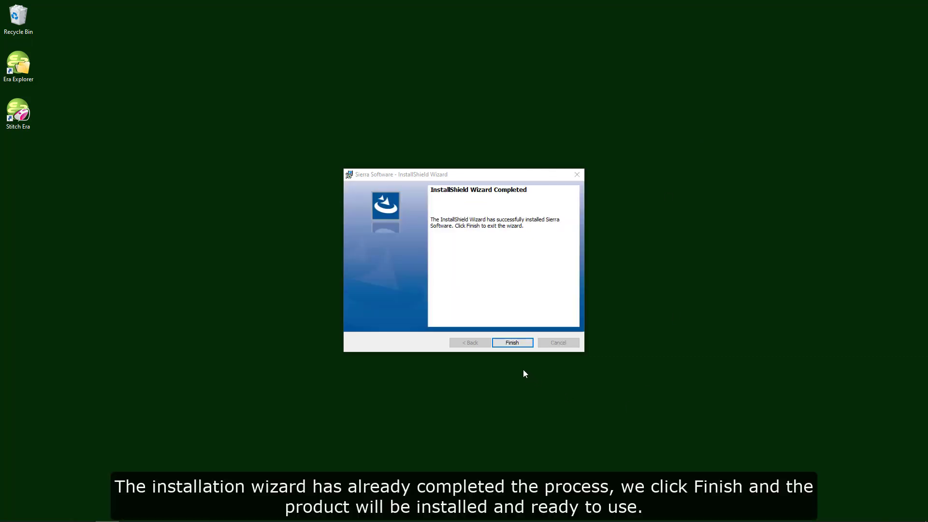
{"action": "left_click", "coordinate": [511, 342]}
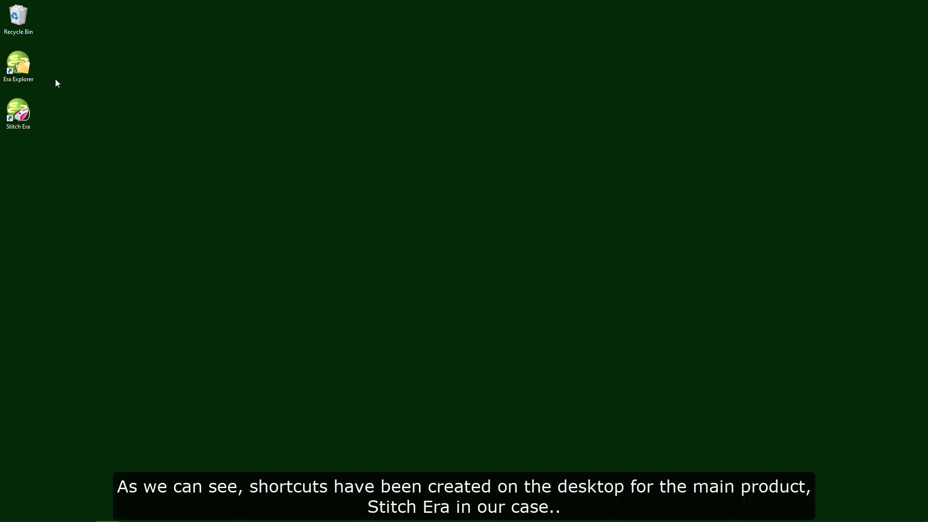
{"action": "mouse_move", "coordinate": [46, 126]}
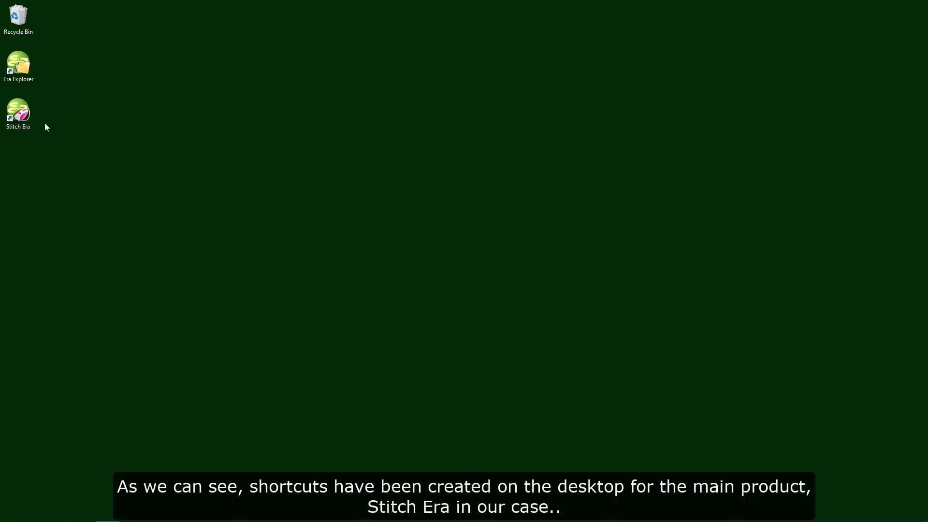
Step: Point out the Stitch Era and Era Explorer desktop shortcuts, then launch Stitch Era
{"action": "left_click", "coordinate": [18, 109]}
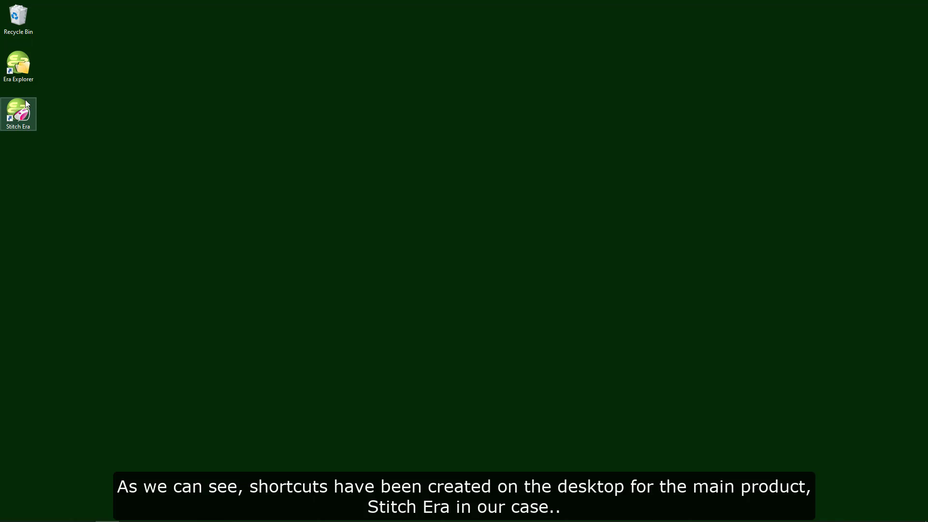
{"action": "left_click", "coordinate": [18, 65]}
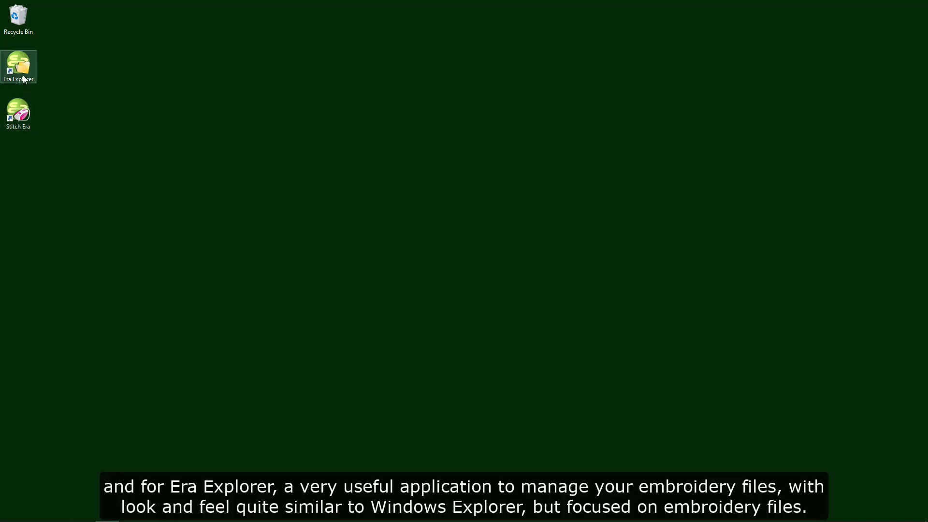
{"action": "mouse_move", "coordinate": [53, 111]}
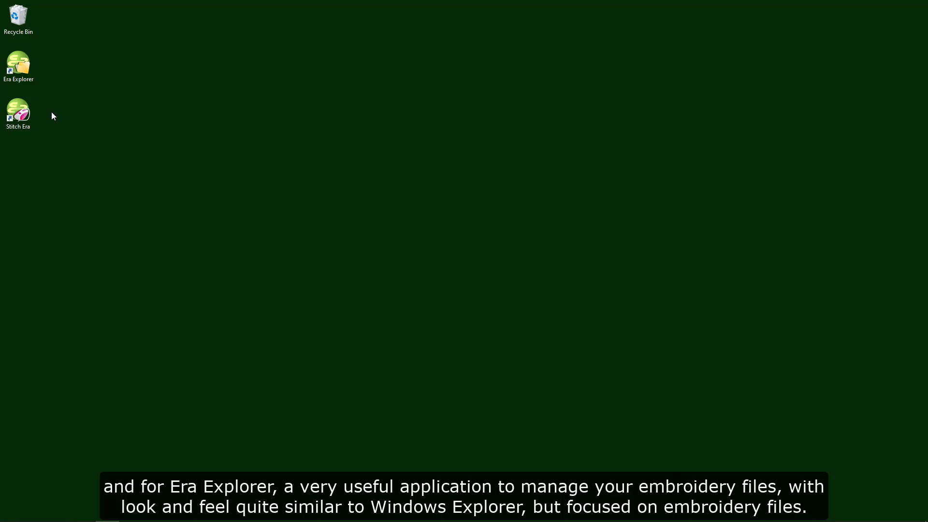
{"action": "mouse_move", "coordinate": [34, 142]}
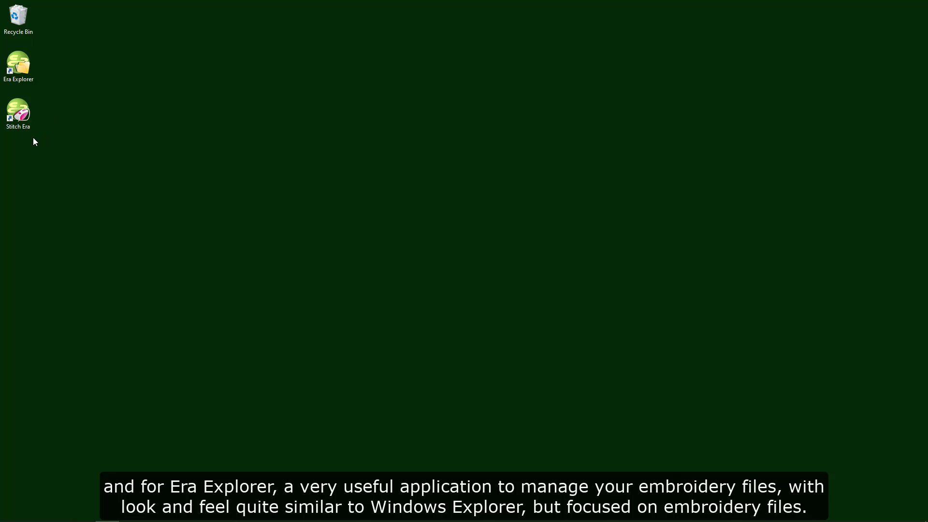
{"action": "left_click", "coordinate": [18, 113]}
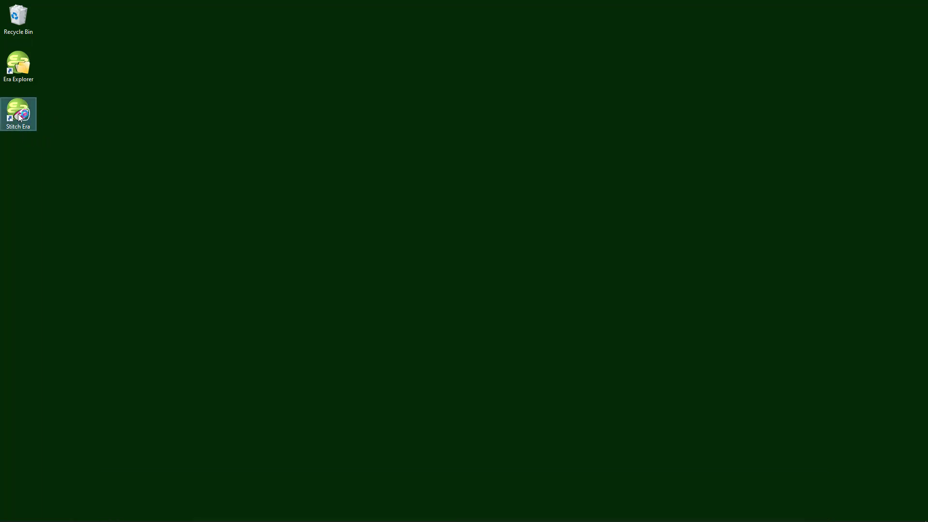
{"action": "double_click", "coordinate": [18, 113]}
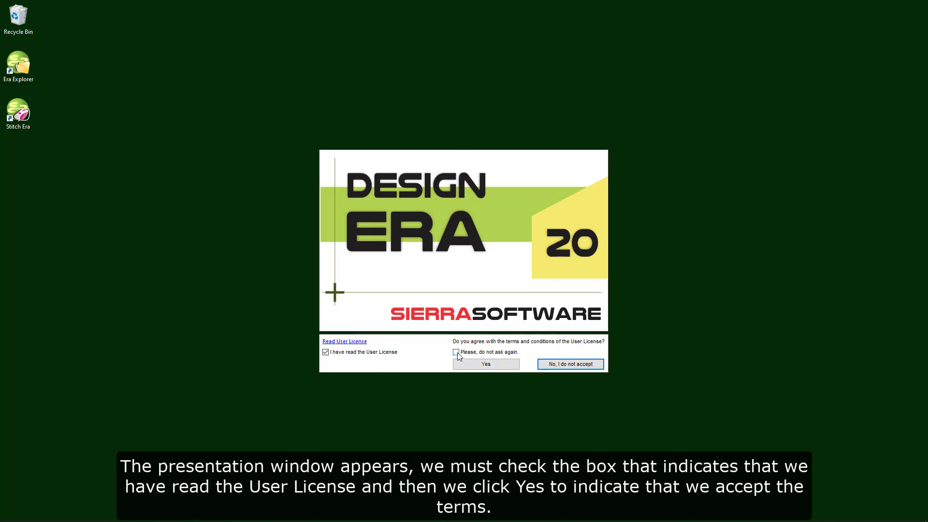
Step: Accept the Stitch Era license with 'Please, do not ask again' checked
{"action": "left_click", "coordinate": [456, 352]}
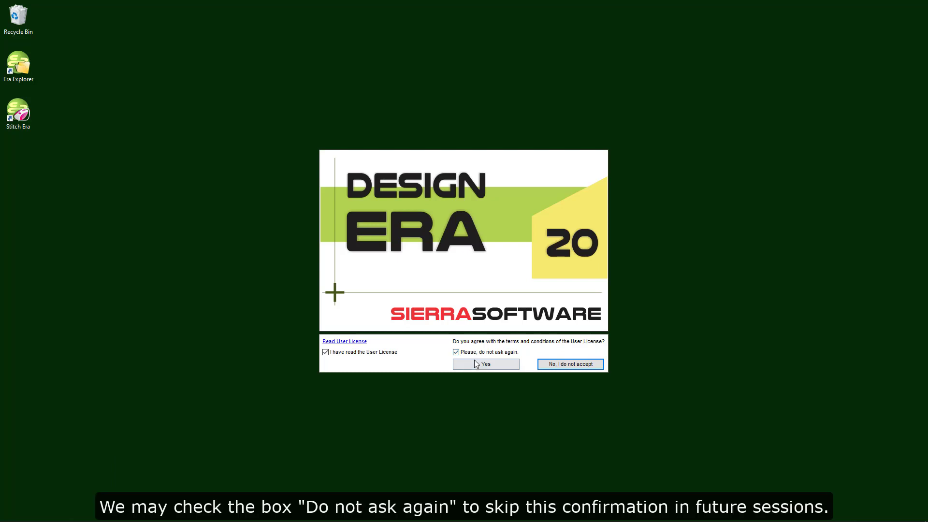
{"action": "left_click", "coordinate": [485, 364]}
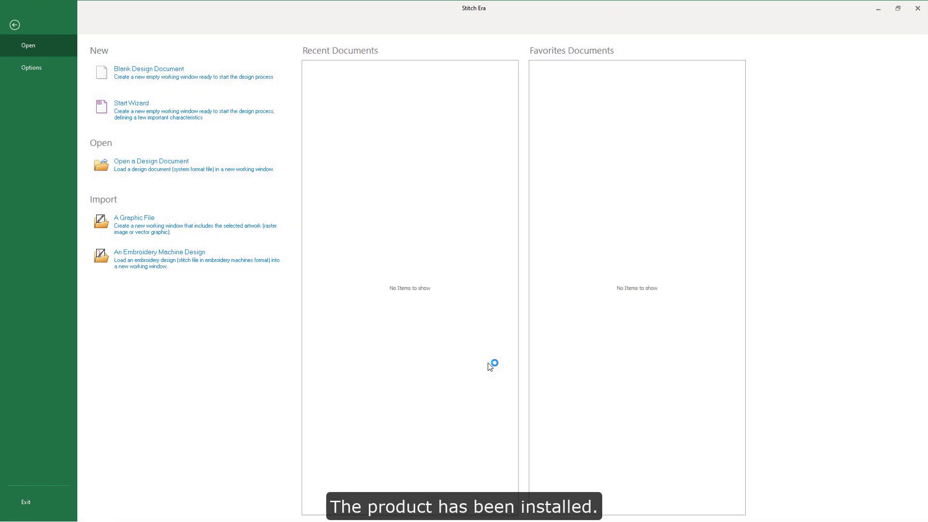
{"action": "mouse_move", "coordinate": [351, 363]}
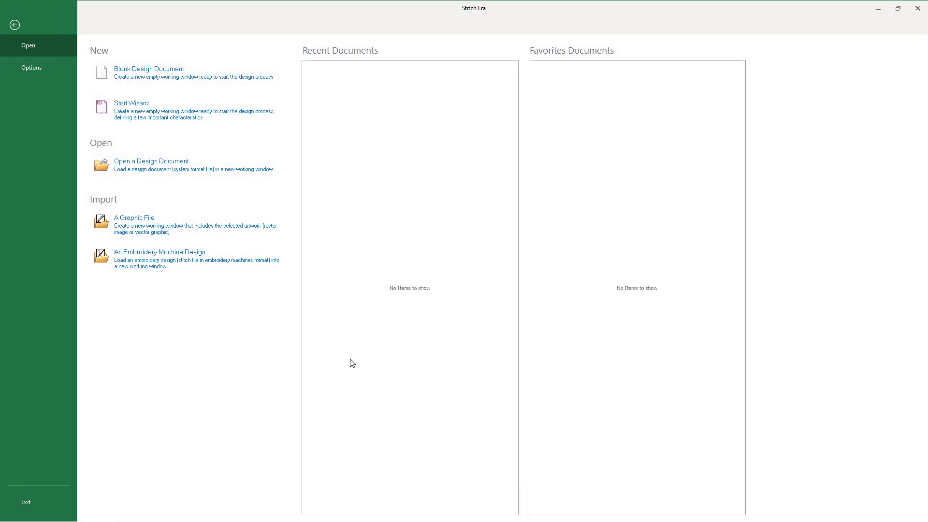
Step: Open File Explorer's Downloads folder and select the Sierra Software folder
{"action": "left_click", "coordinate": [151, 160]}
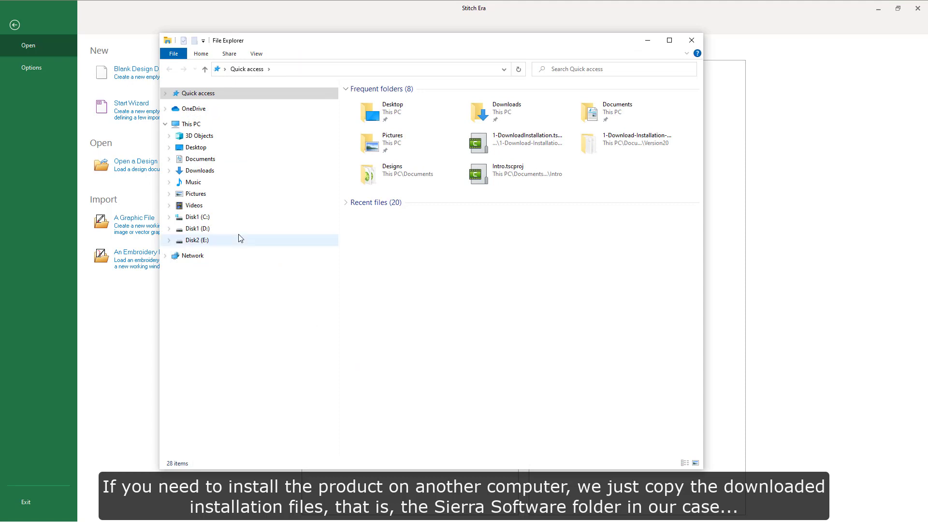
{"action": "left_click", "coordinate": [199, 170]}
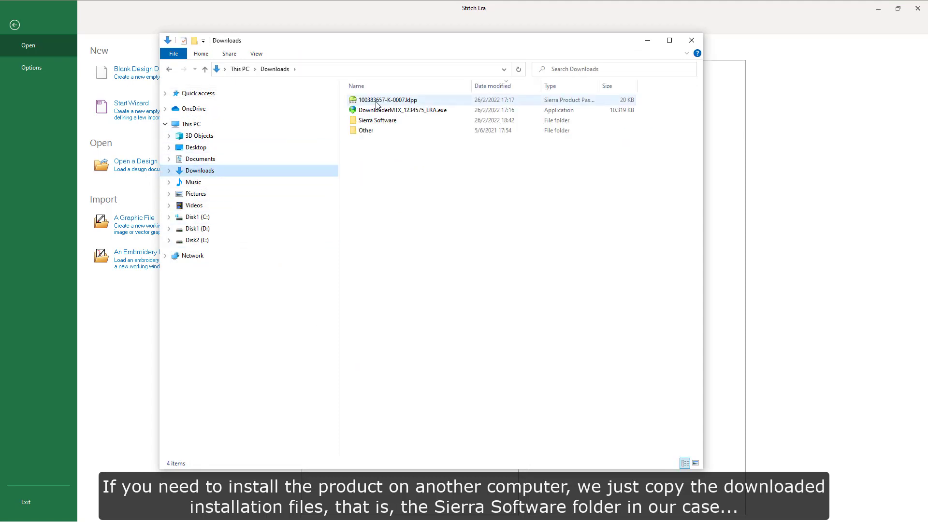
{"action": "left_click", "coordinate": [377, 120]}
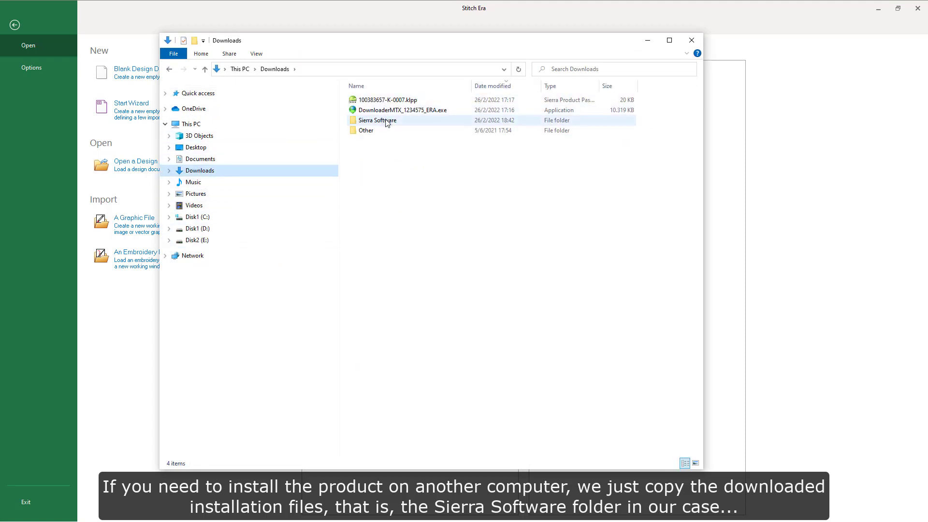